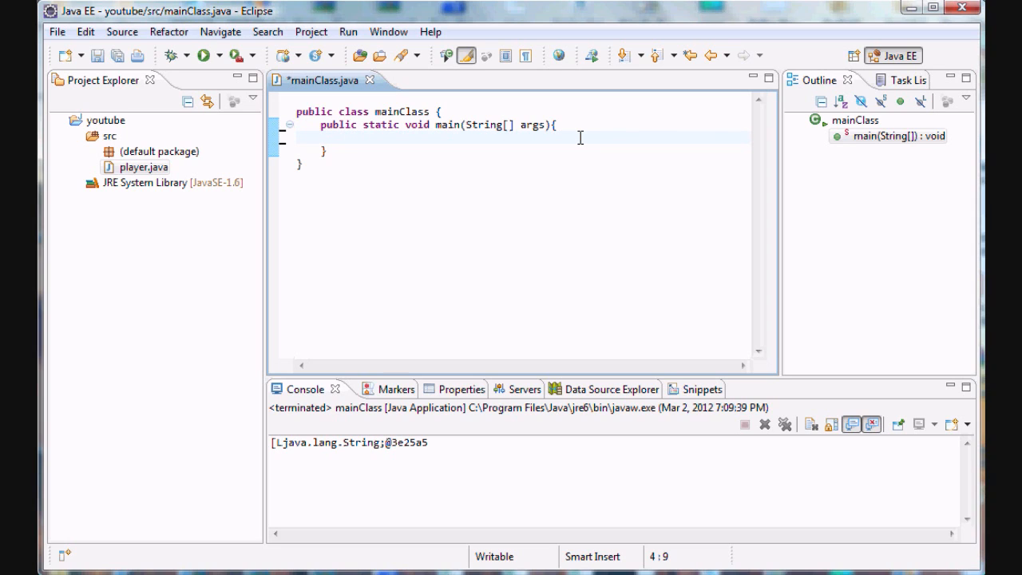
# - Start typing String organisms[][] = { {}, inside main
pyautogui.click(345, 137)
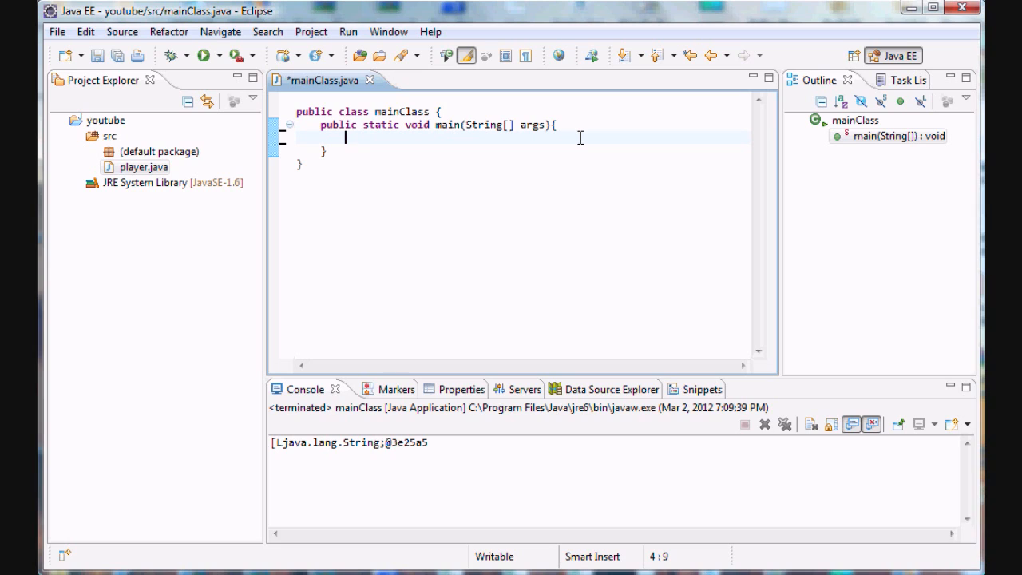
pyautogui.write('String')
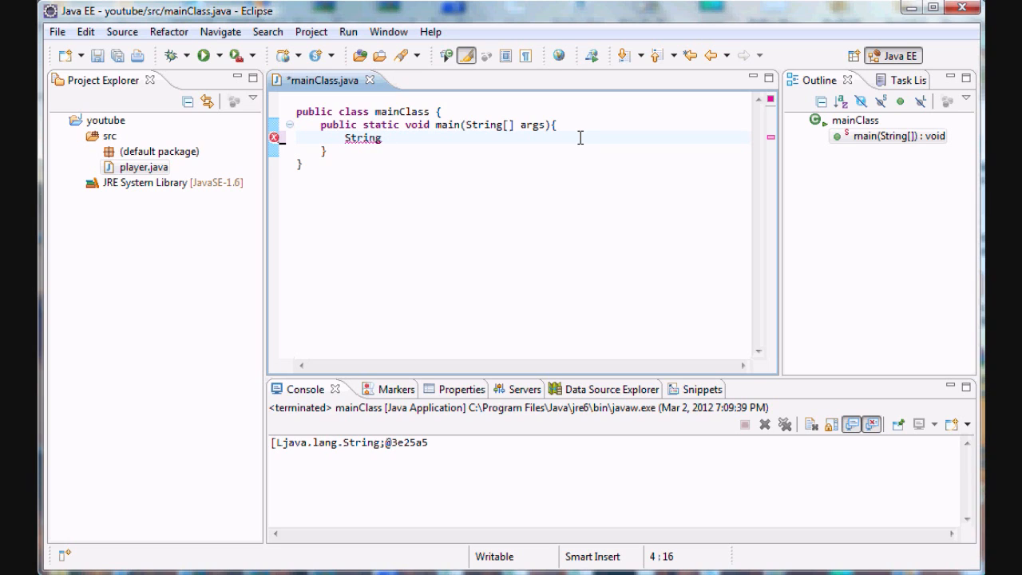
pyautogui.write('orga')
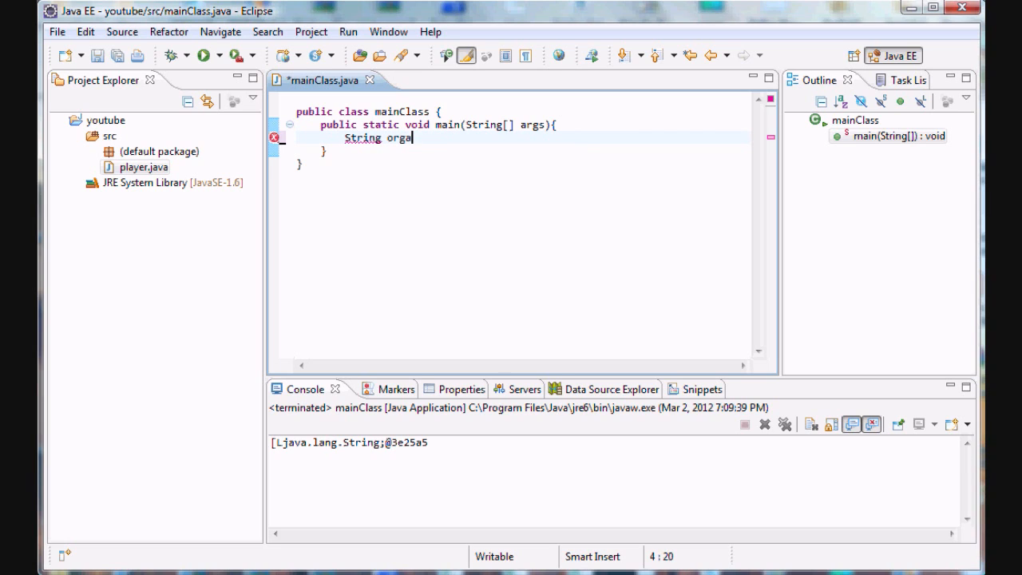
pyautogui.write('nisms')
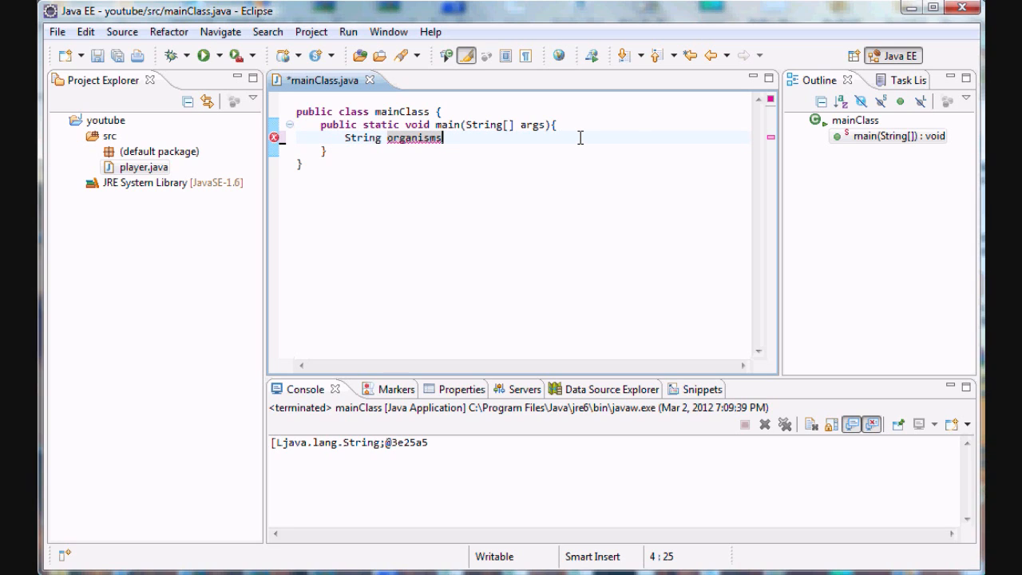
pyautogui.write('[] =')
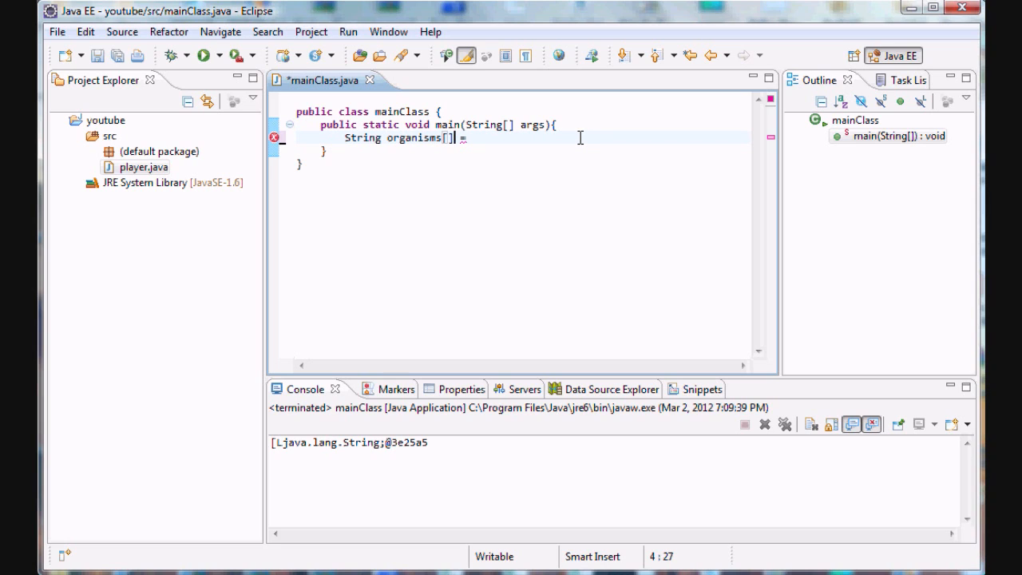
pyautogui.write('[]')
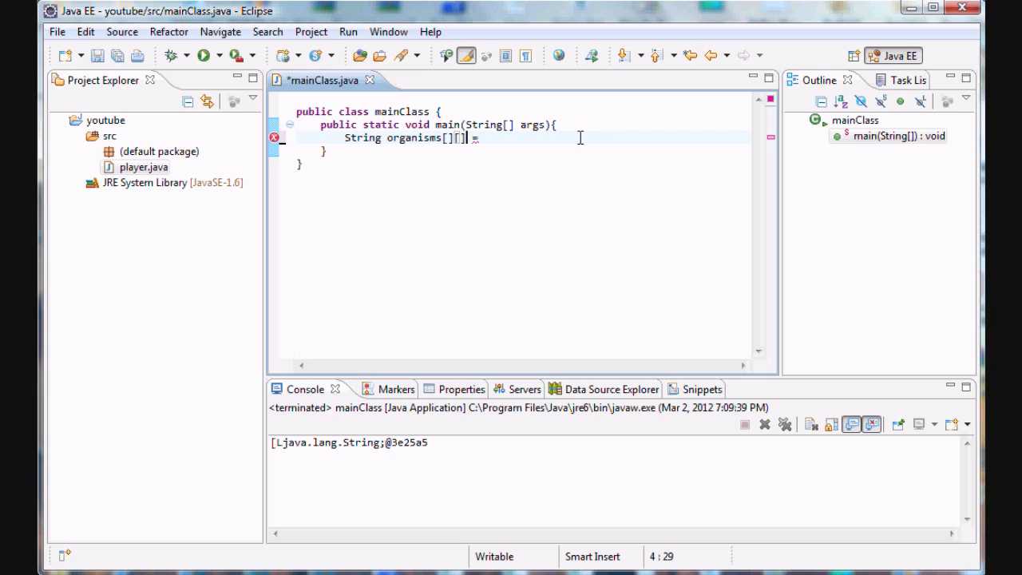
pyautogui.write(' {')
pyautogui.press('Return')
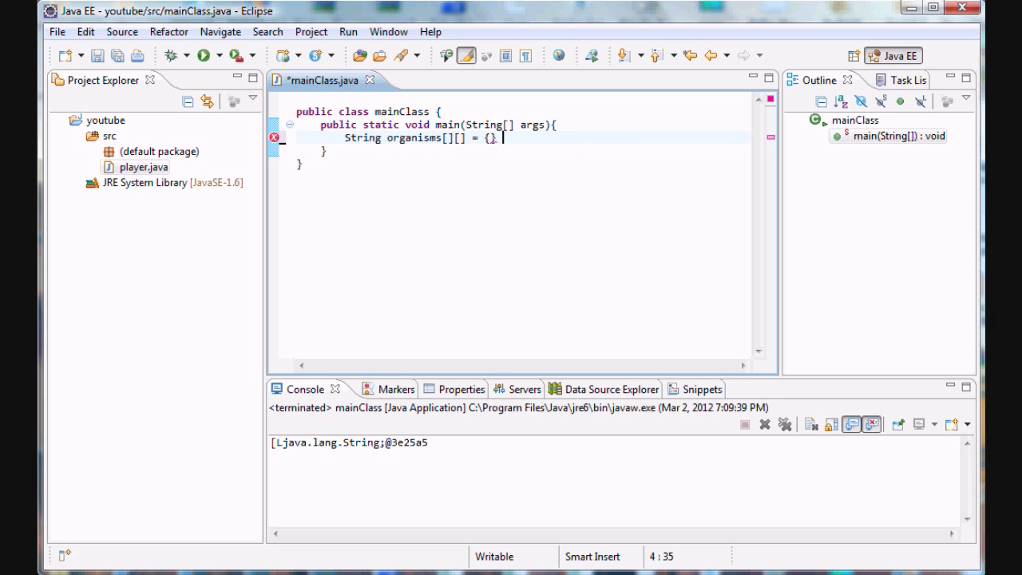
pyautogui.write(';')
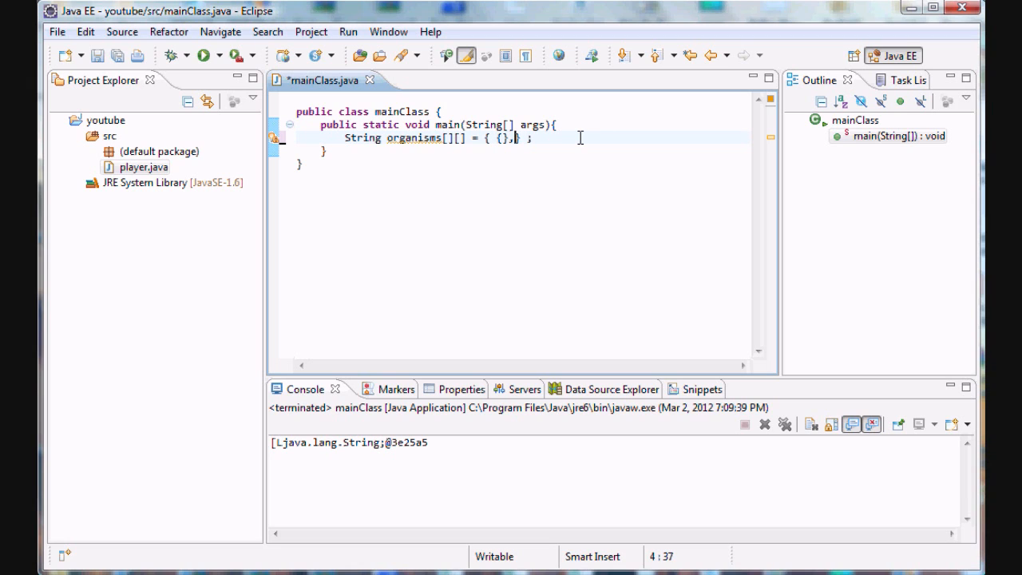
# - Extend the organisms initializer to { {}, {}, {} } with three empty inner groups
pyautogui.write('{}, {')
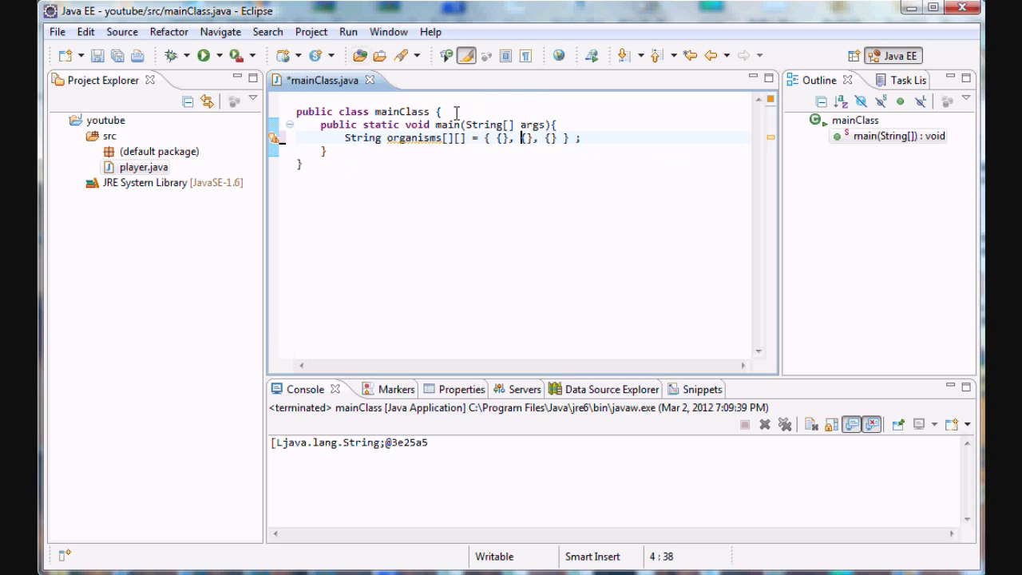
pyautogui.moveTo(456, 166)
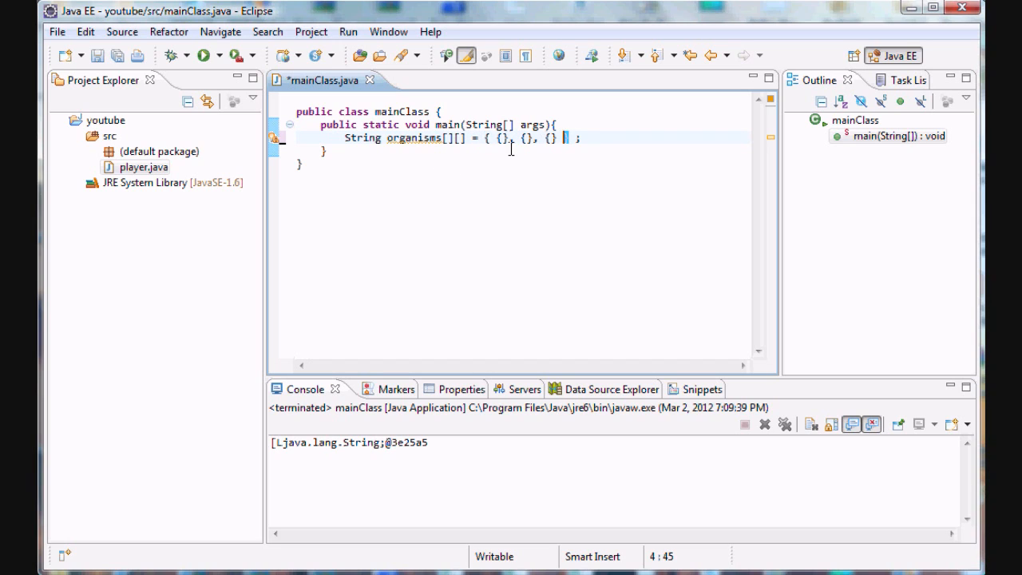
pyautogui.write('}')
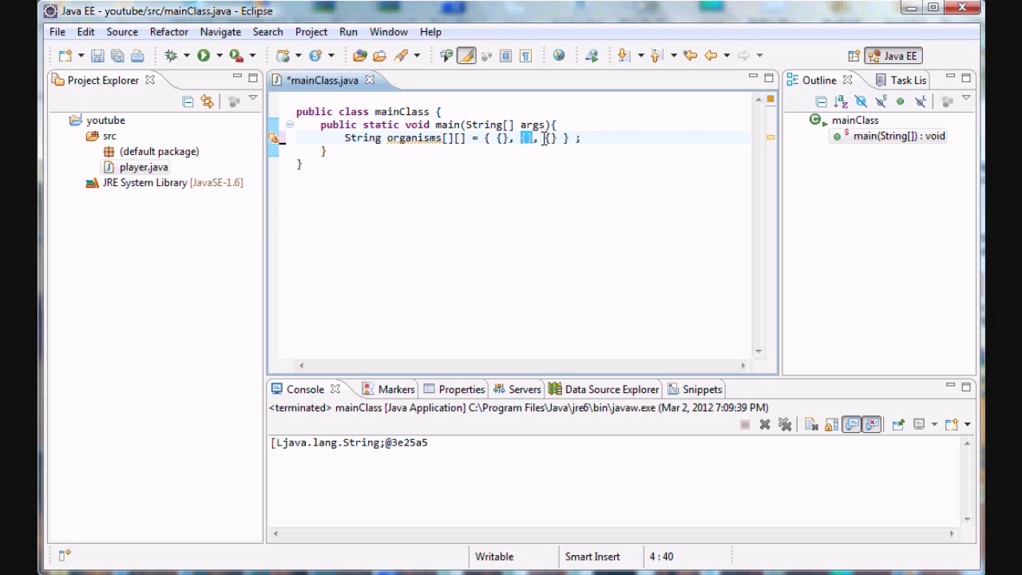
pyautogui.write('{},')
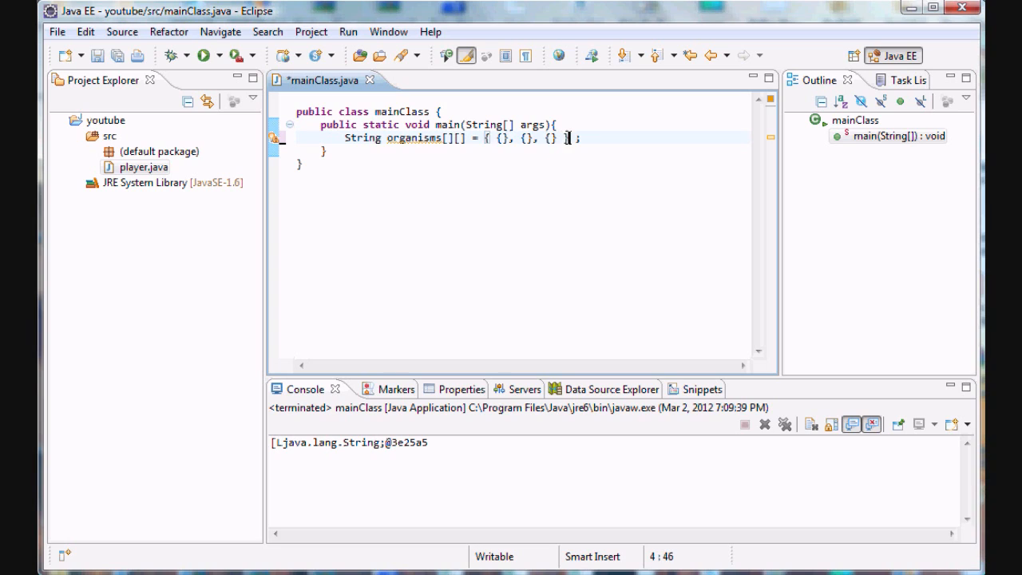
pyautogui.click(501, 138)
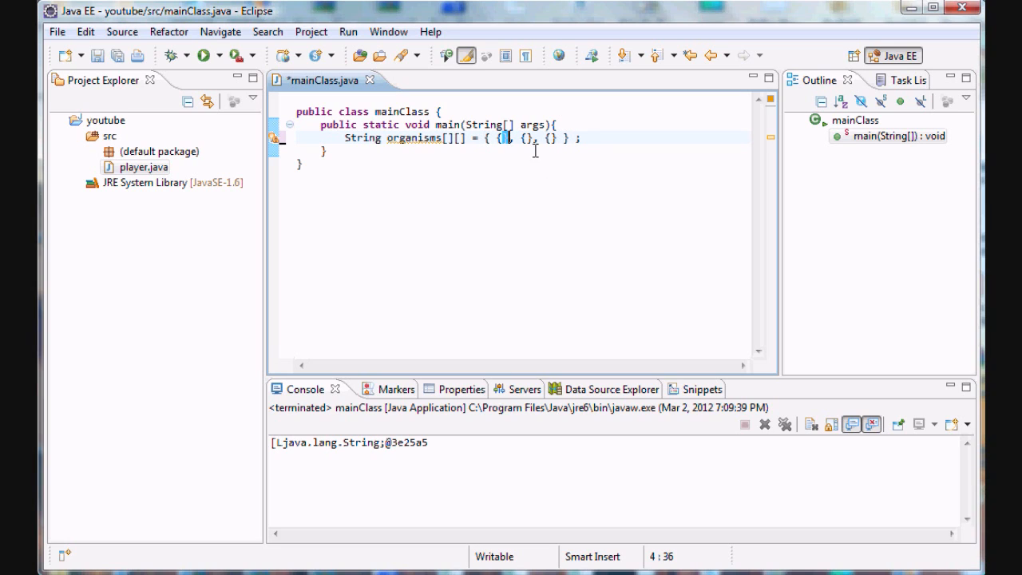
pyautogui.press('Left')
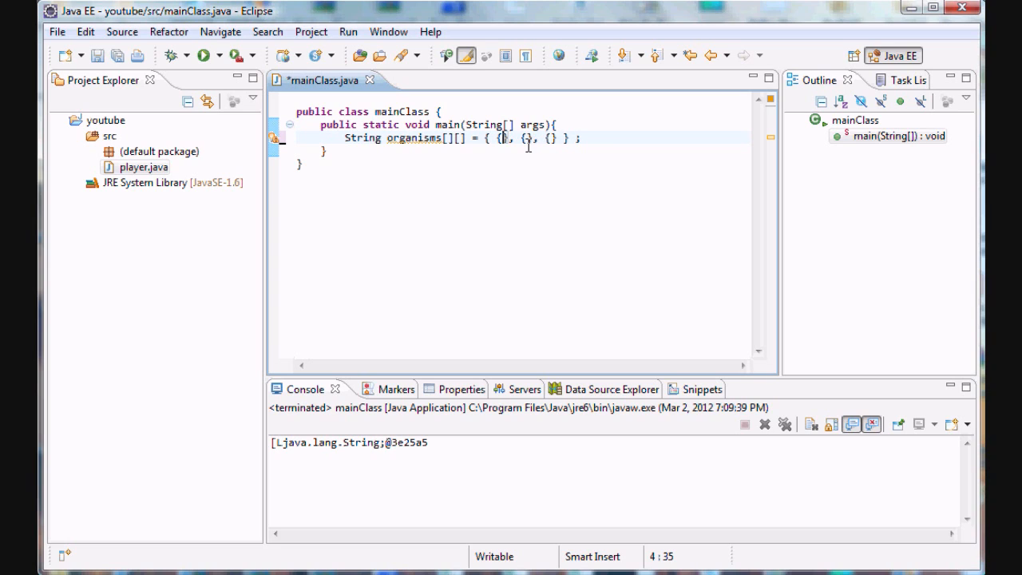
pyautogui.write('""')
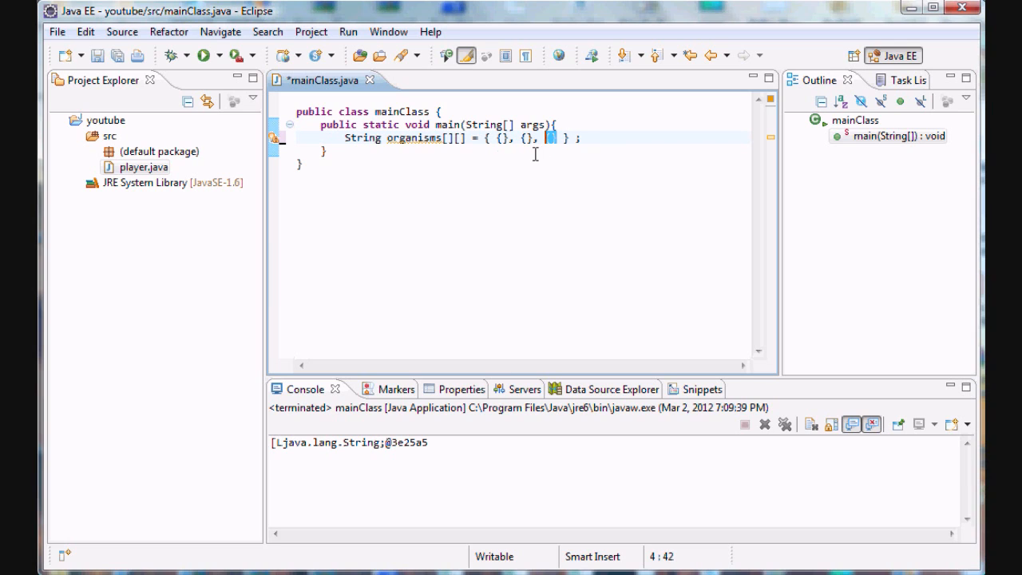
pyautogui.doubleClick(412, 138)
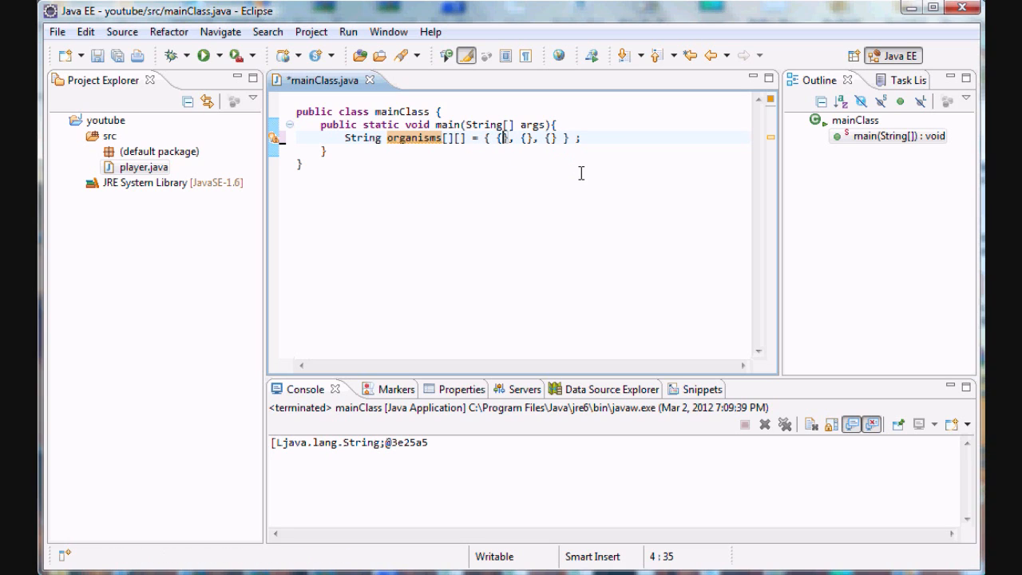
# - Fill the first inner group with "Humans", "Dogs", "Platypi"
pyautogui.write('"Humans')
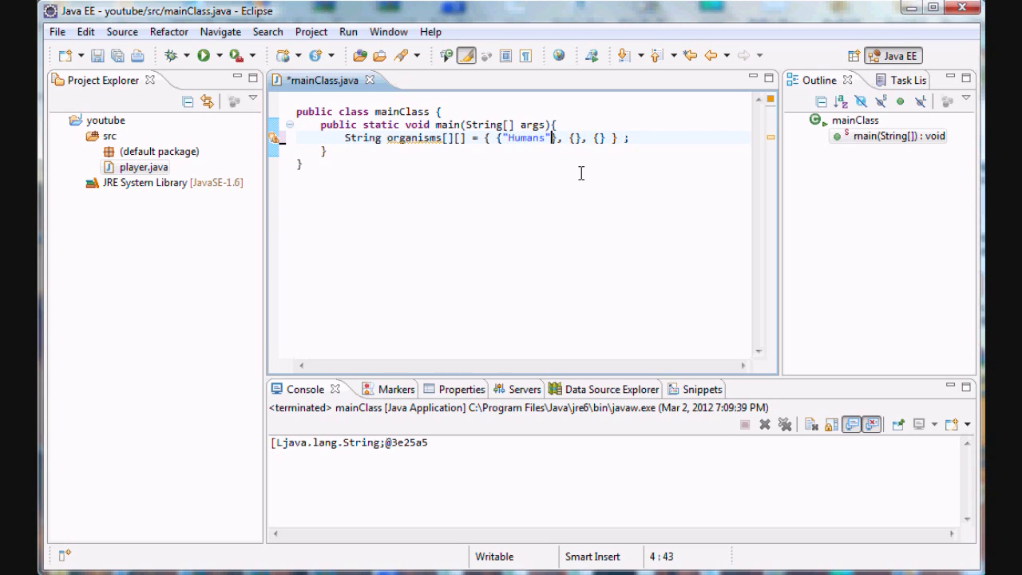
pyautogui.write('.char')
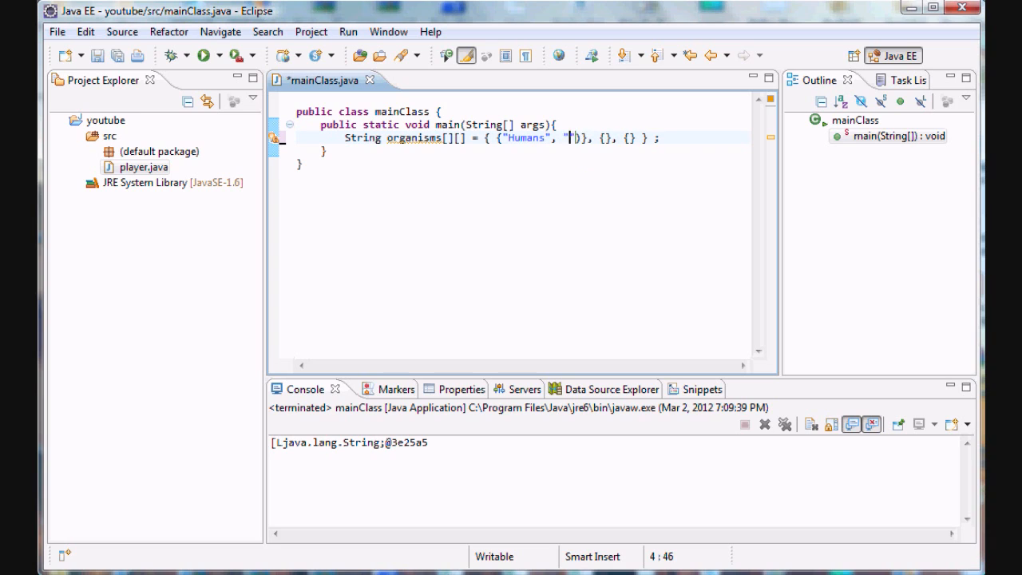
pyautogui.write('Dogs')
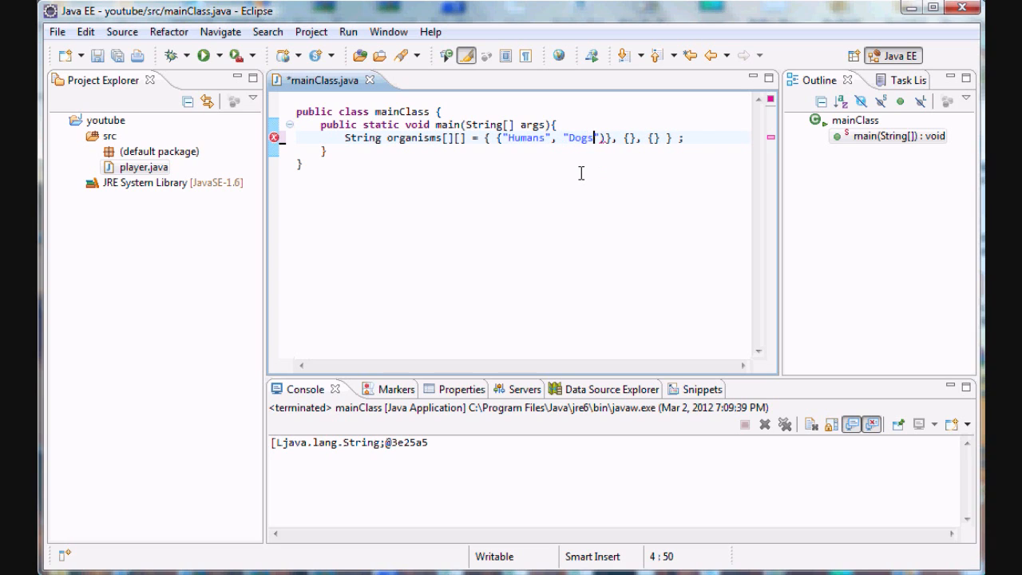
pyautogui.write(', ""')
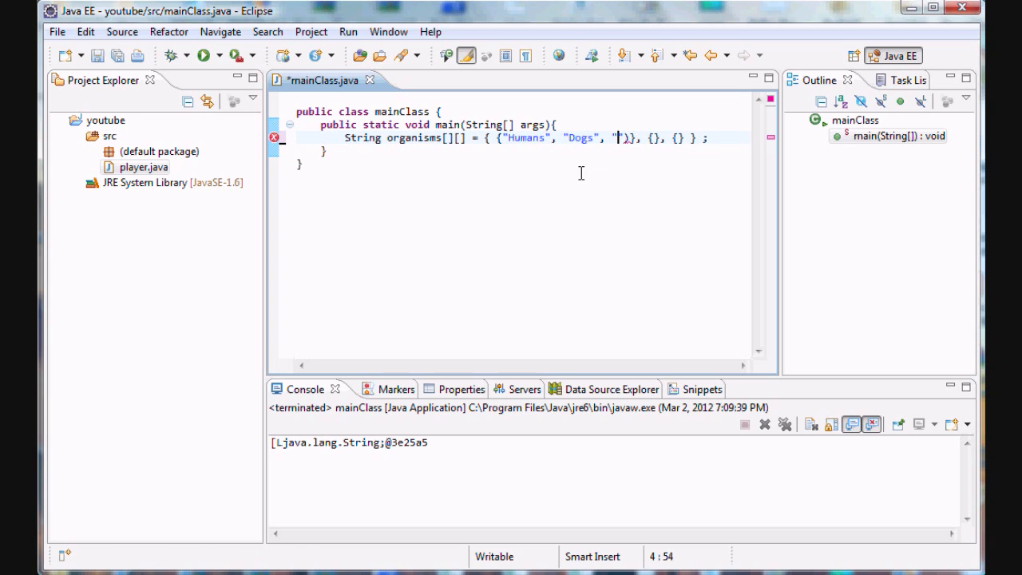
pyautogui.write('Platypi')
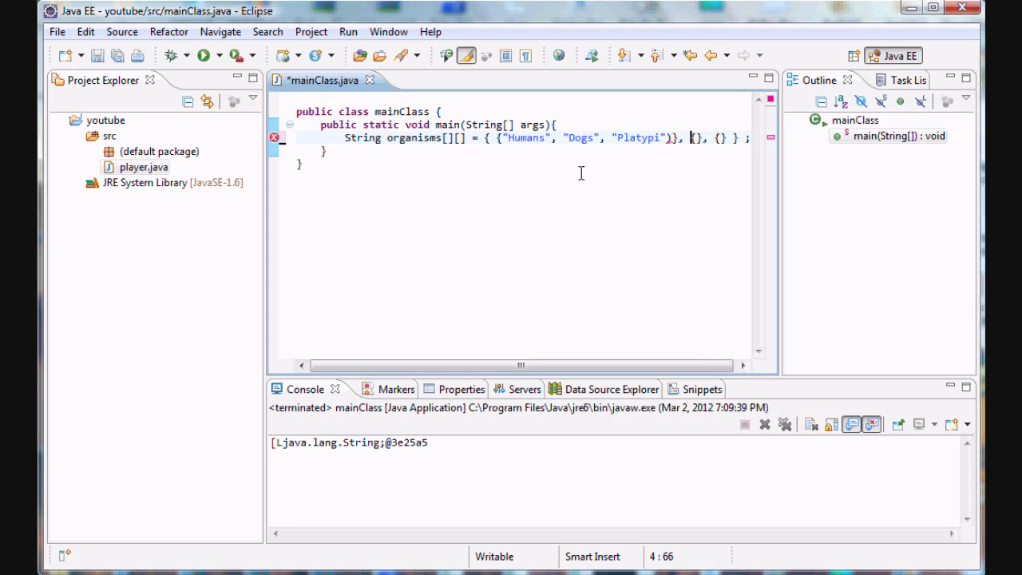
pyautogui.press('Backspace')
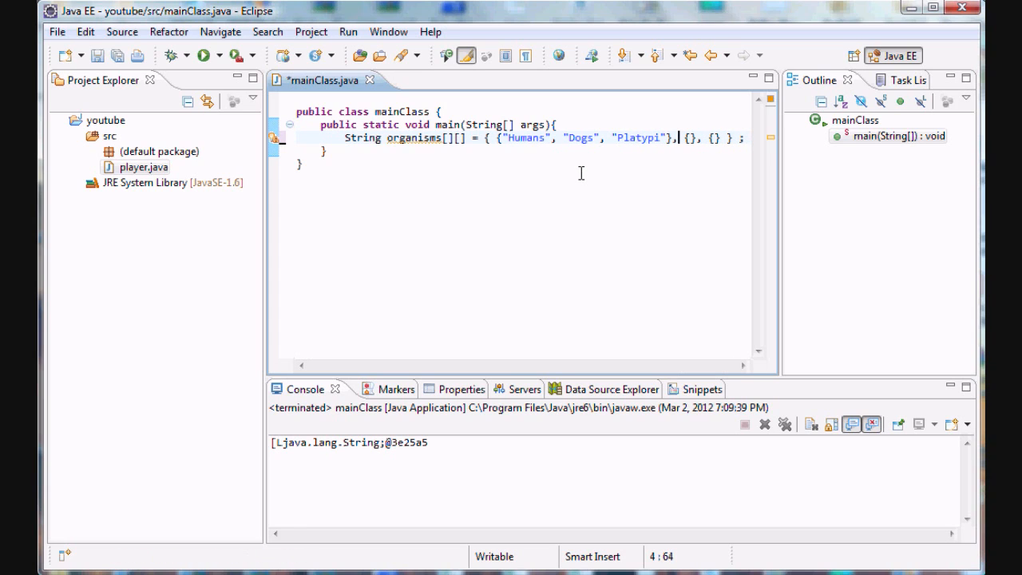
pyautogui.write('""')
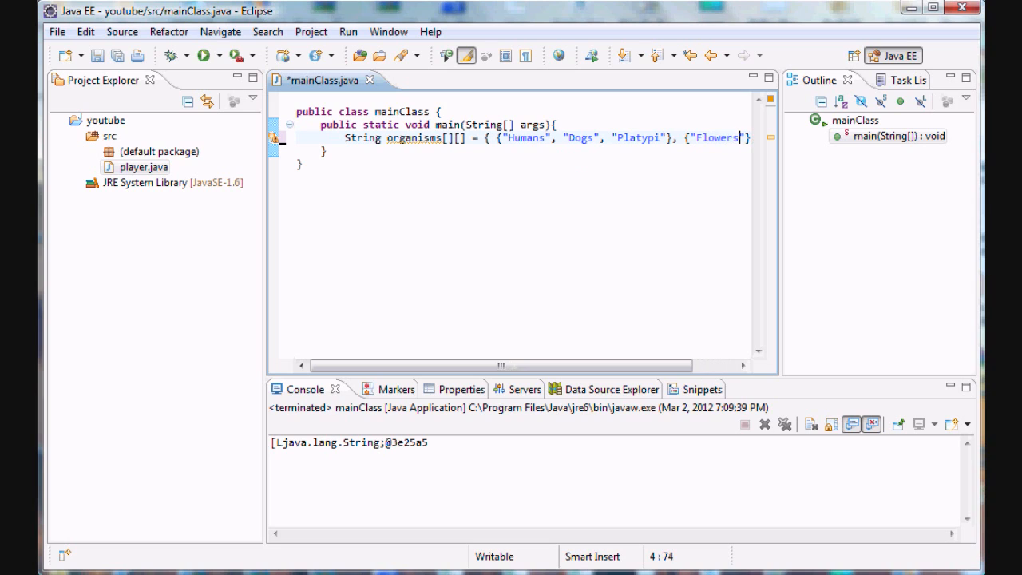
# - Fill the other groups with Flowers, Grass, Trees and Euglena, Paramecium
pyautogui.write('", "}, {}')
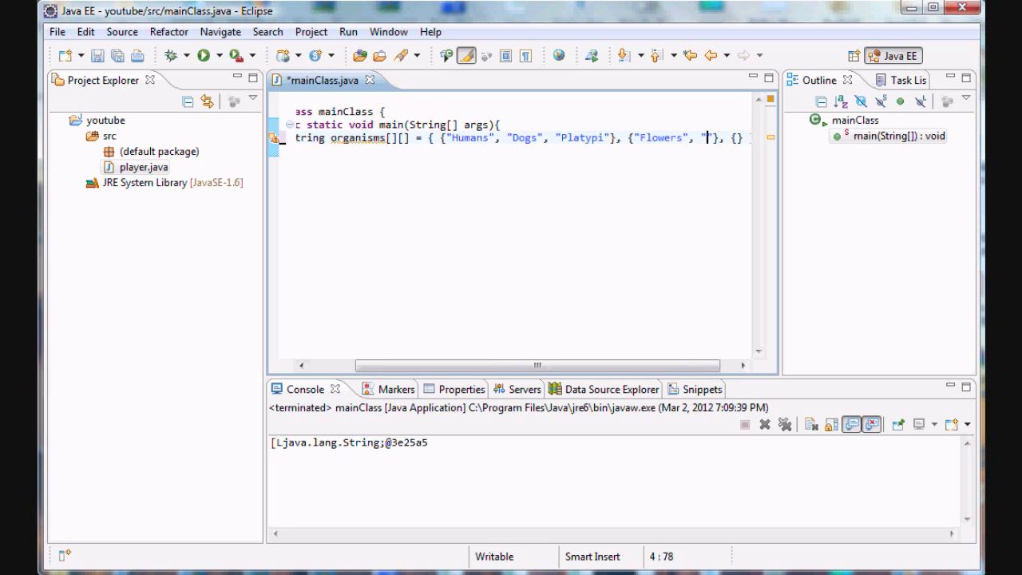
pyautogui.write('Grass", "Trees')
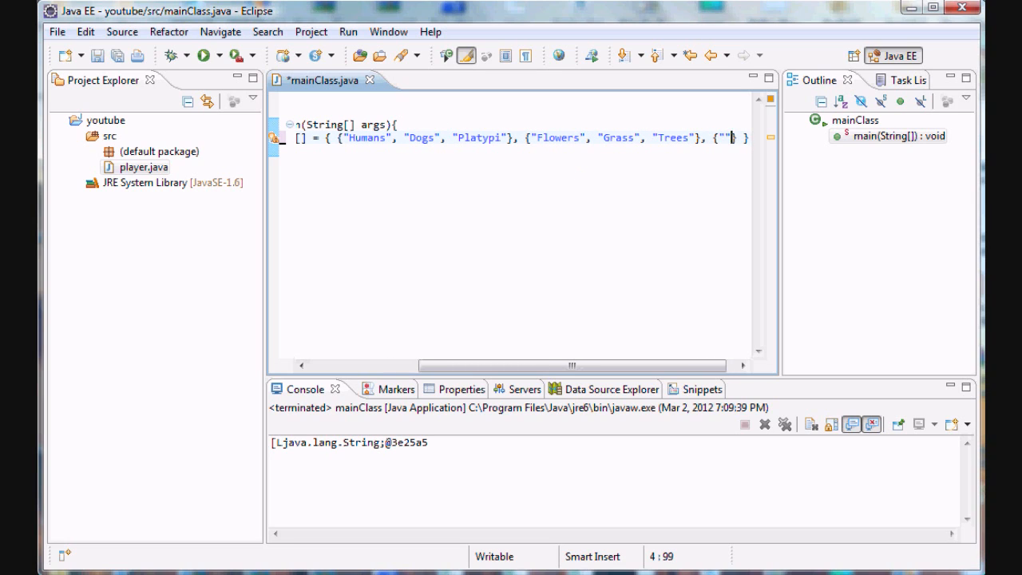
pyautogui.write('Euglena",')
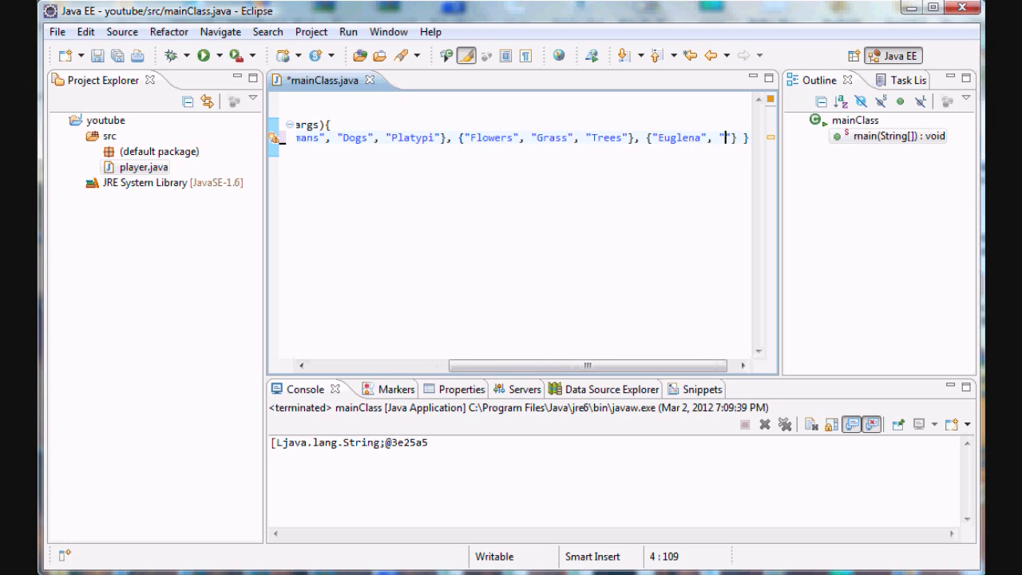
pyautogui.write('Paramec')
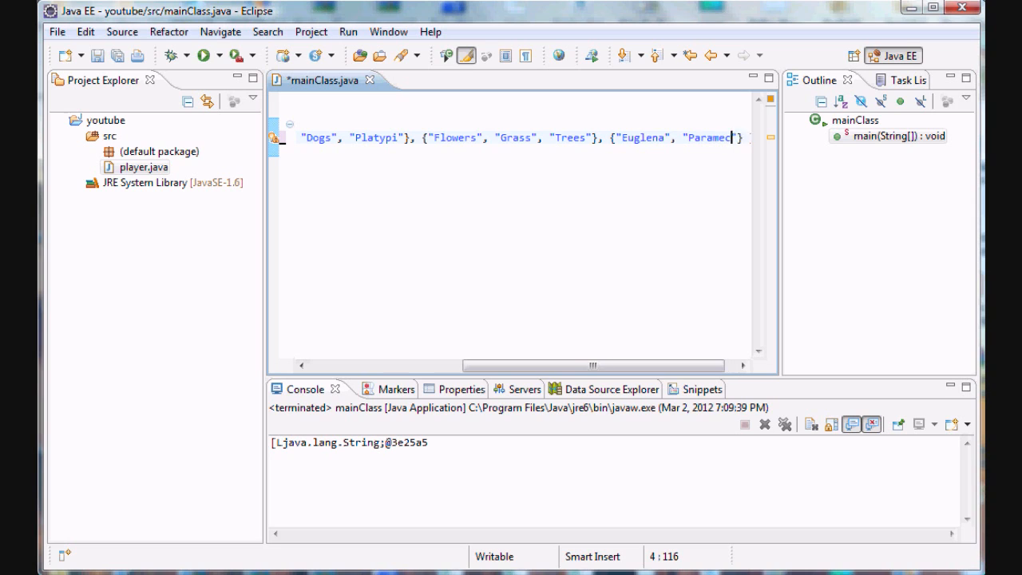
pyautogui.write('} ;')
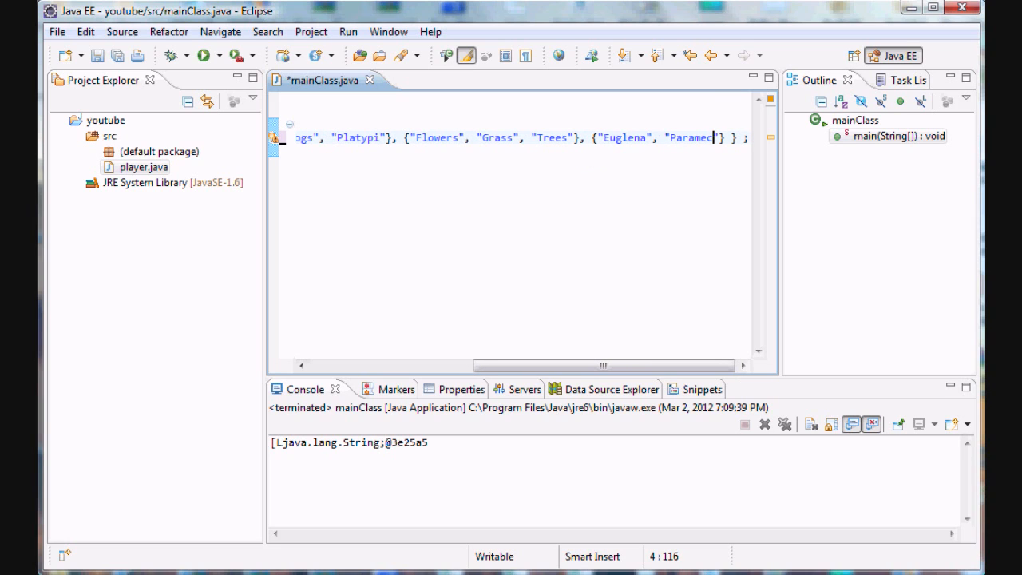
pyautogui.write('ium,')
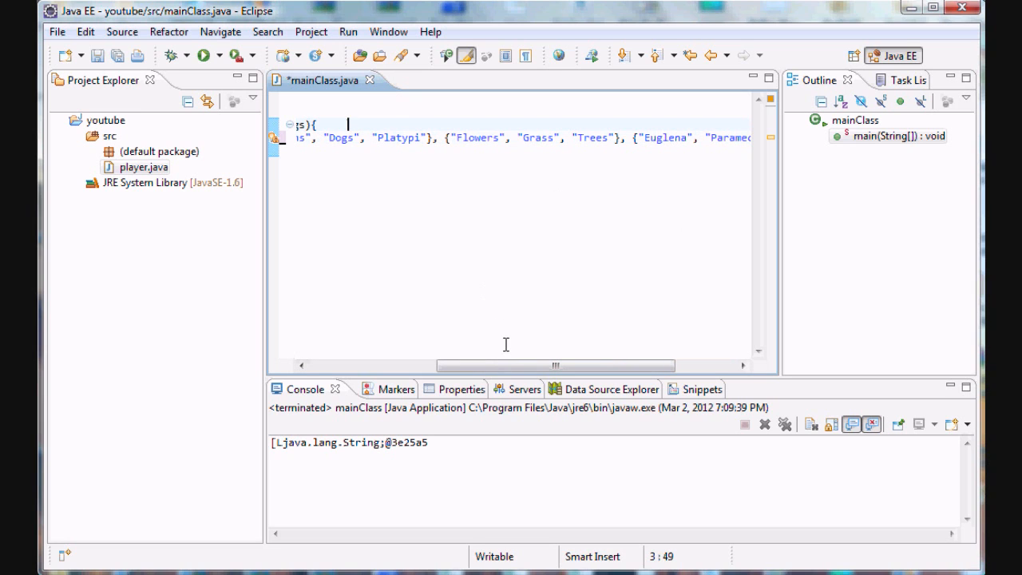
pyautogui.hscroll(-3)
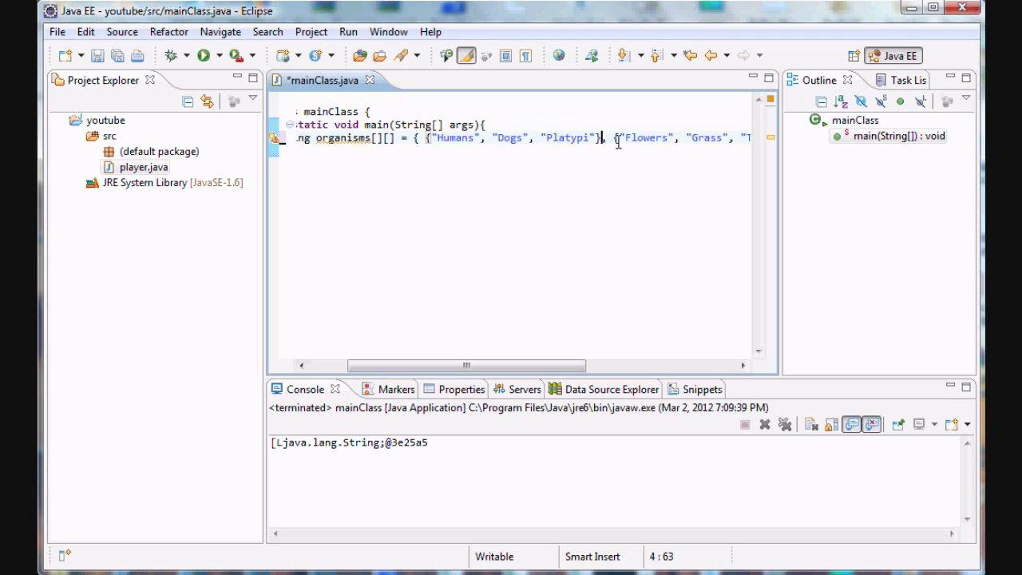
pyautogui.moveTo(467, 366); pyautogui.dragTo(375, 366)
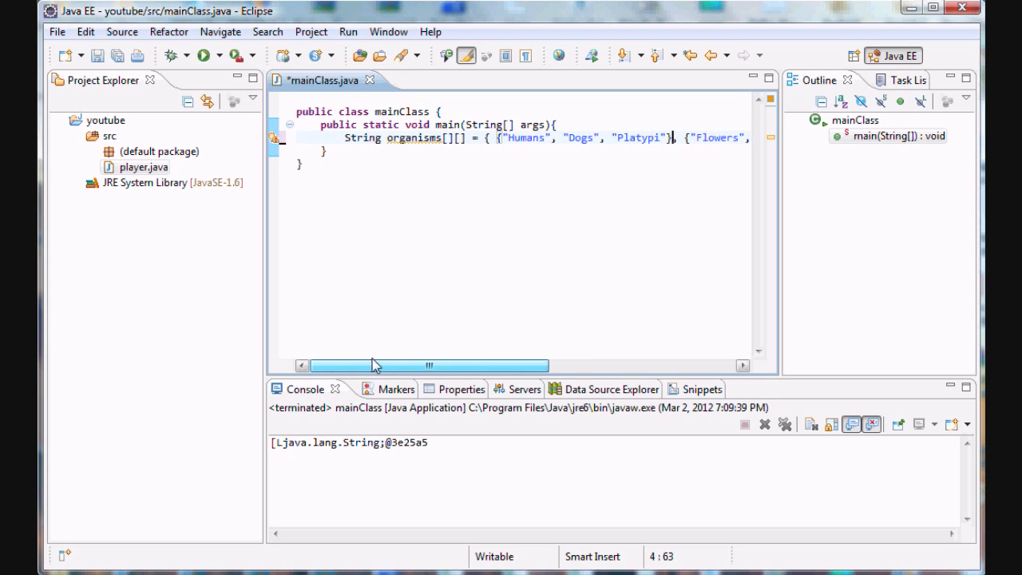
pyautogui.moveTo(375, 365); pyautogui.dragTo(614, 365)
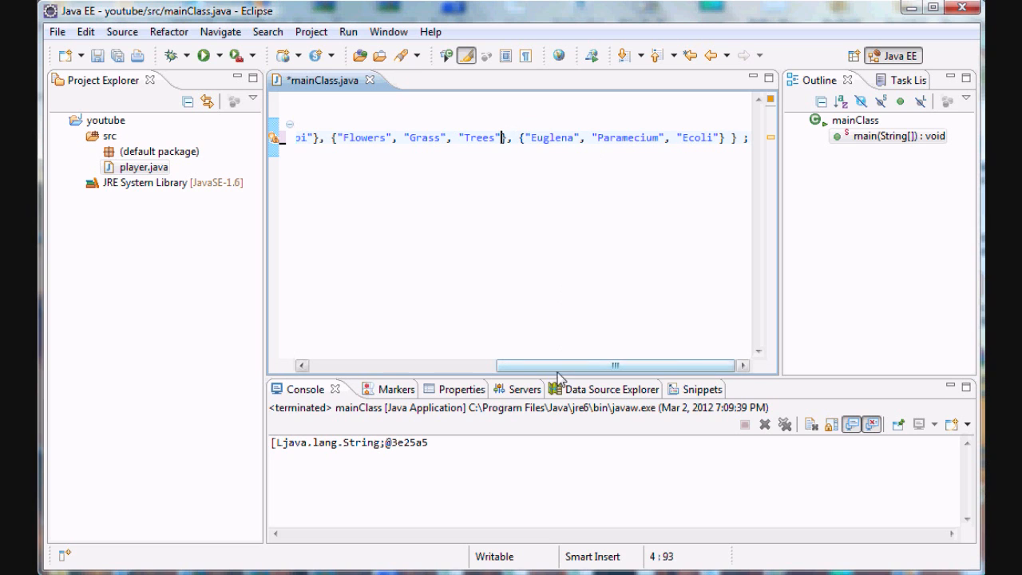
pyautogui.moveTo(615, 365); pyautogui.dragTo(429, 365)
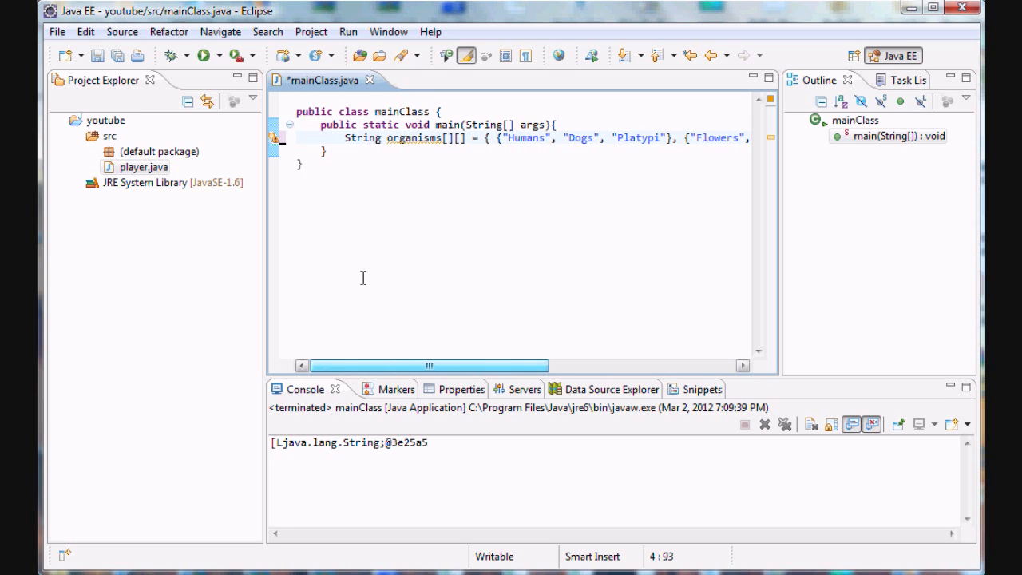
pyautogui.doubleClick(414, 138)
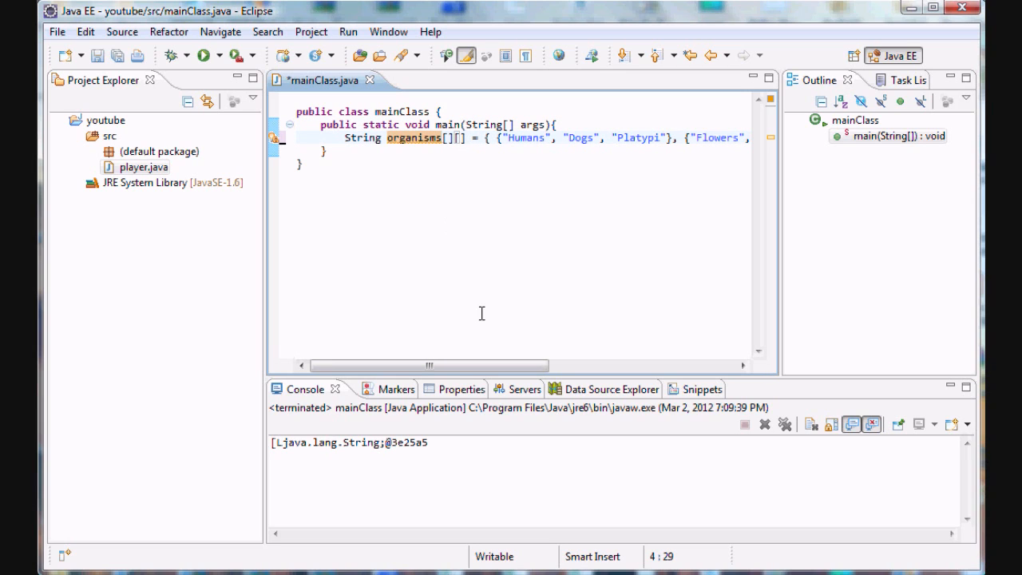
pyautogui.moveTo(429, 365); pyautogui.dragTo(479, 365)
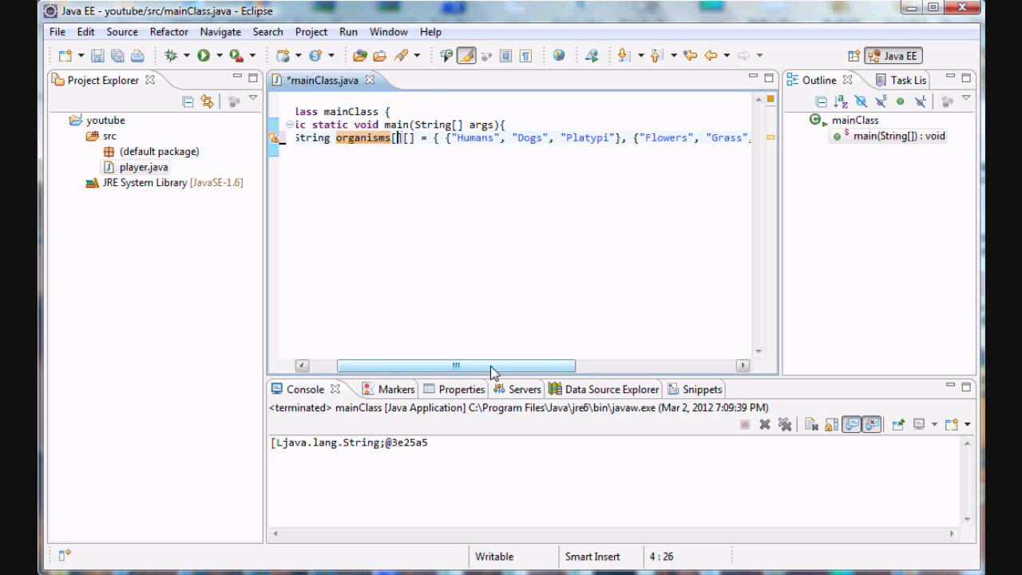
pyautogui.moveTo(455, 366); pyautogui.dragTo(491, 365)
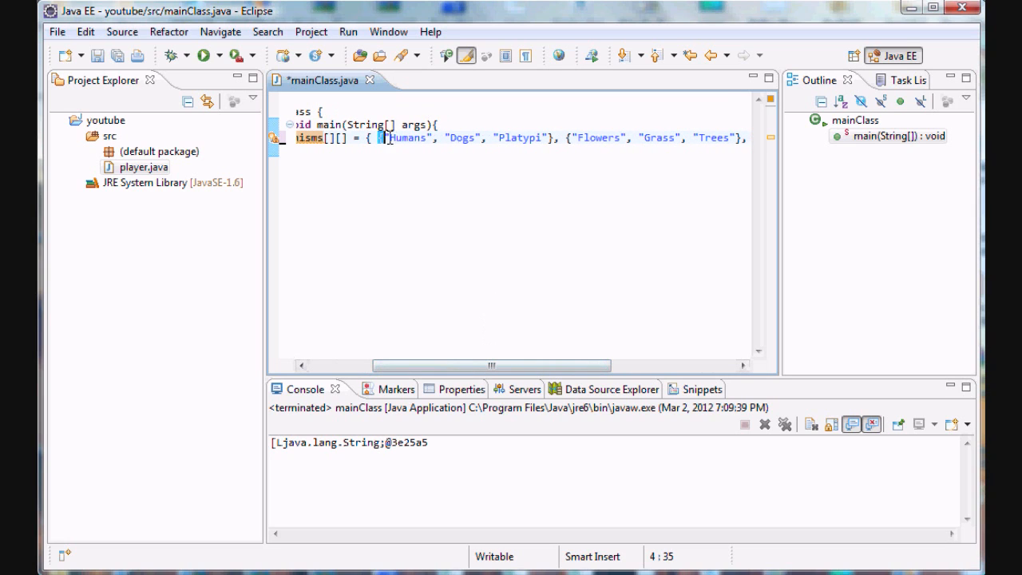
pyautogui.moveTo(491, 366); pyautogui.dragTo(615, 366)
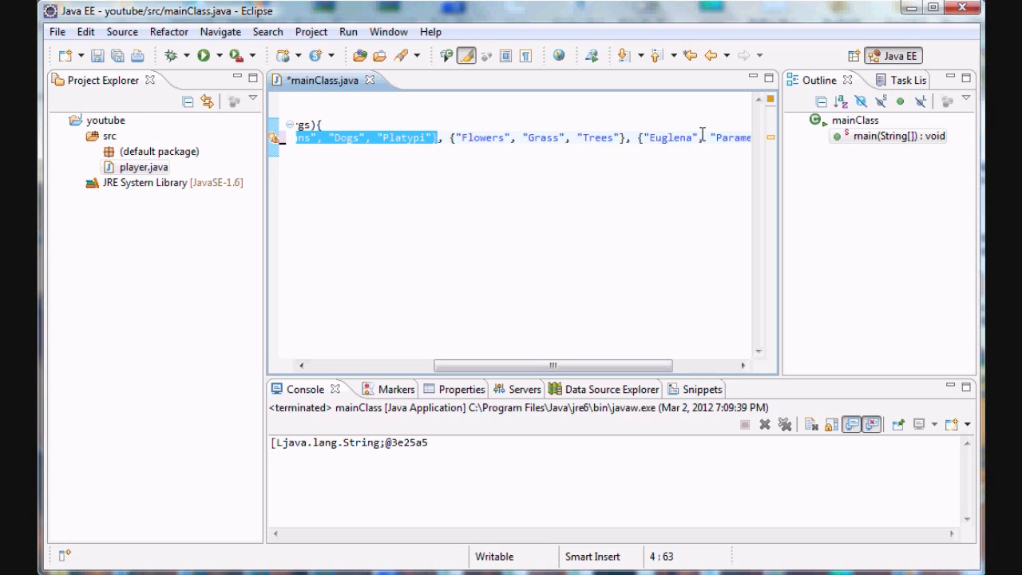
pyautogui.hscroll(-3)
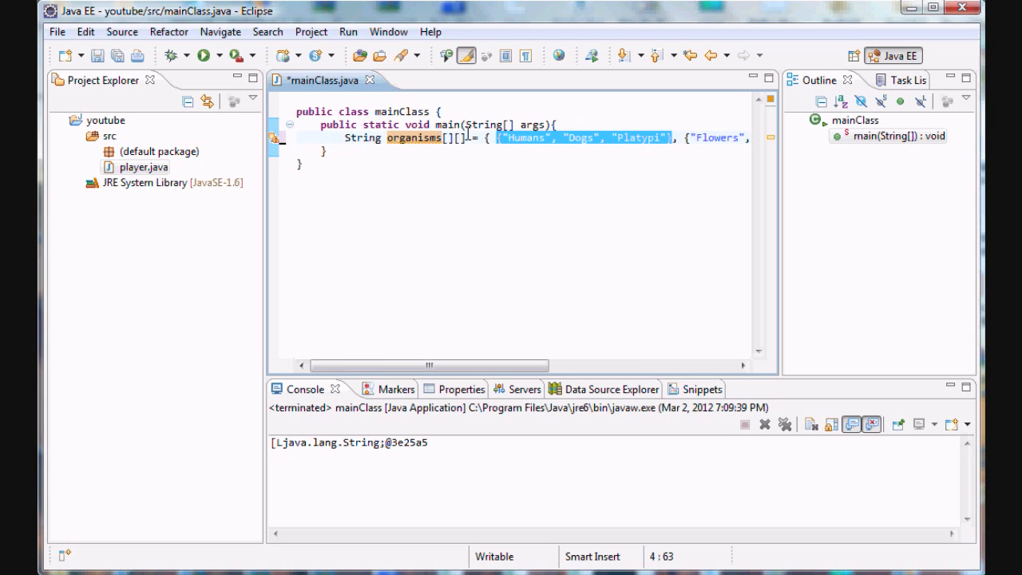
# - Highlight array elements while explaining, then add a blank line below the declaration
pyautogui.click(470, 137)
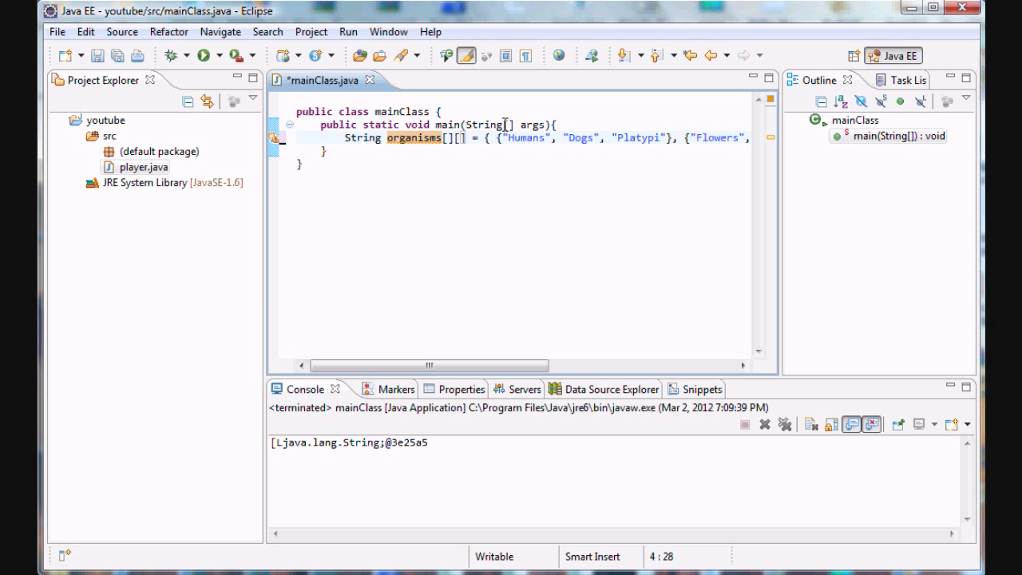
pyautogui.doubleClick(523, 137)
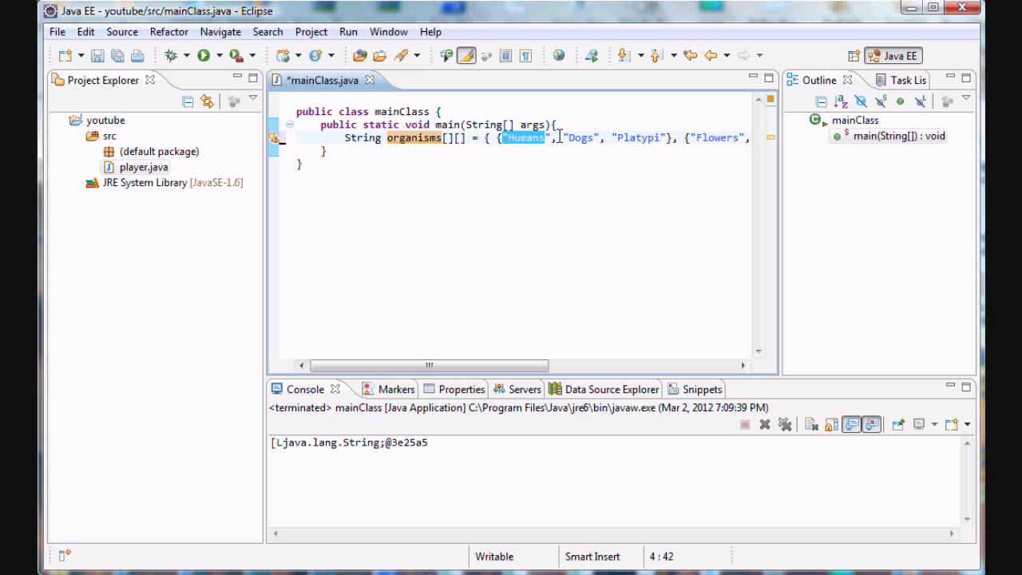
pyautogui.doubleClick(578, 137)
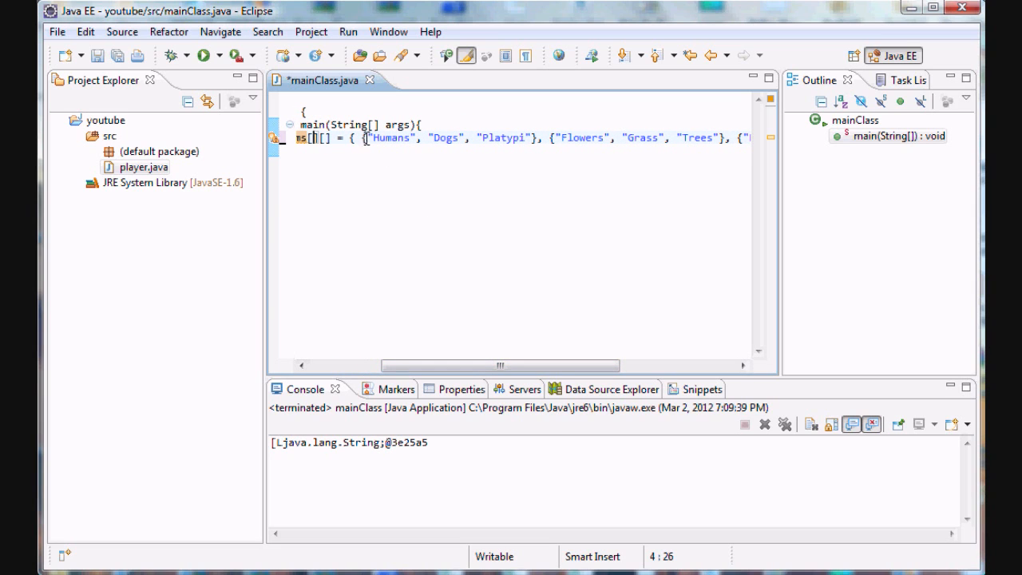
pyautogui.click(550, 137)
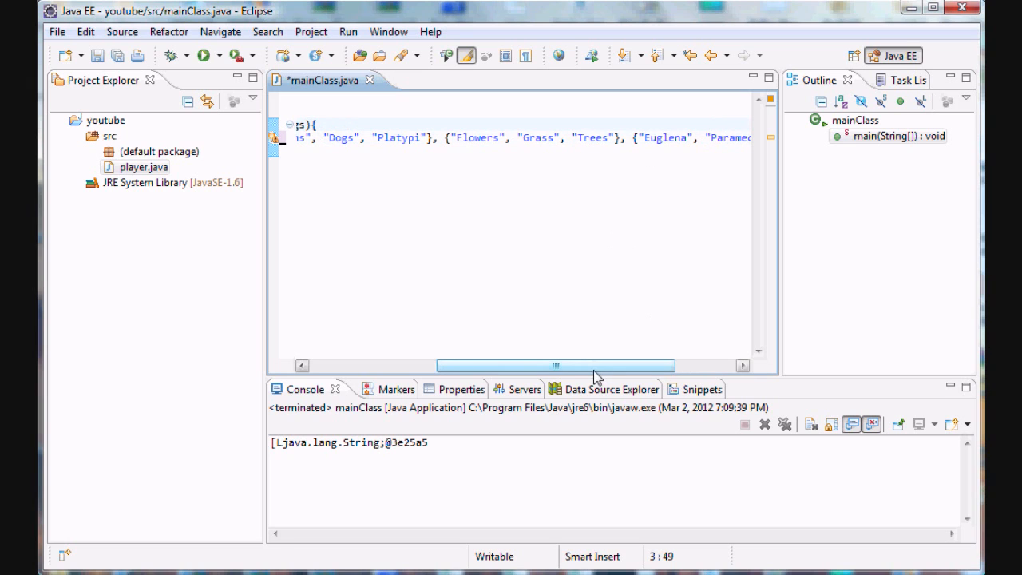
pyautogui.hscroll(-3)
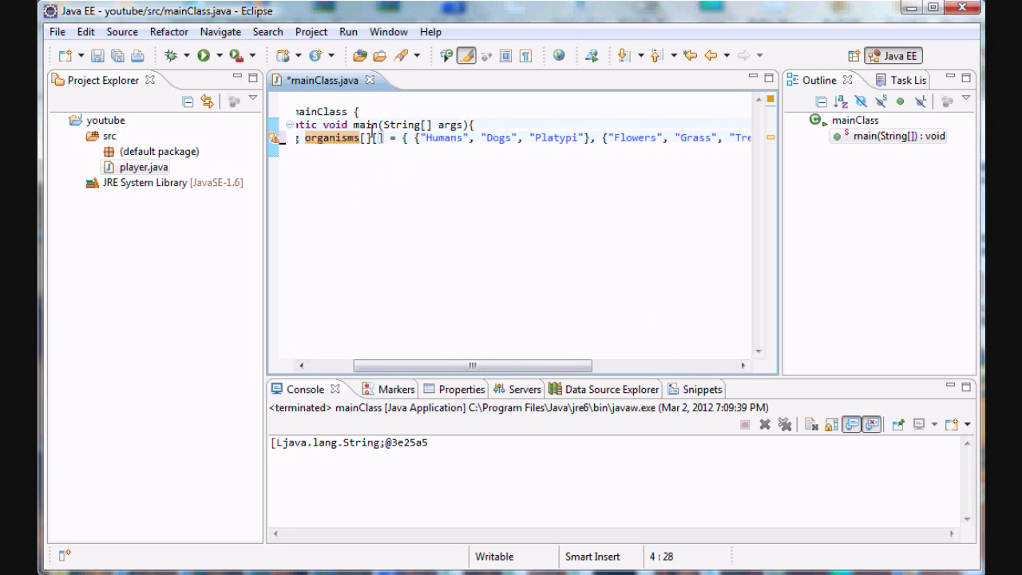
pyautogui.moveTo(471, 365); pyautogui.dragTo(615, 365)
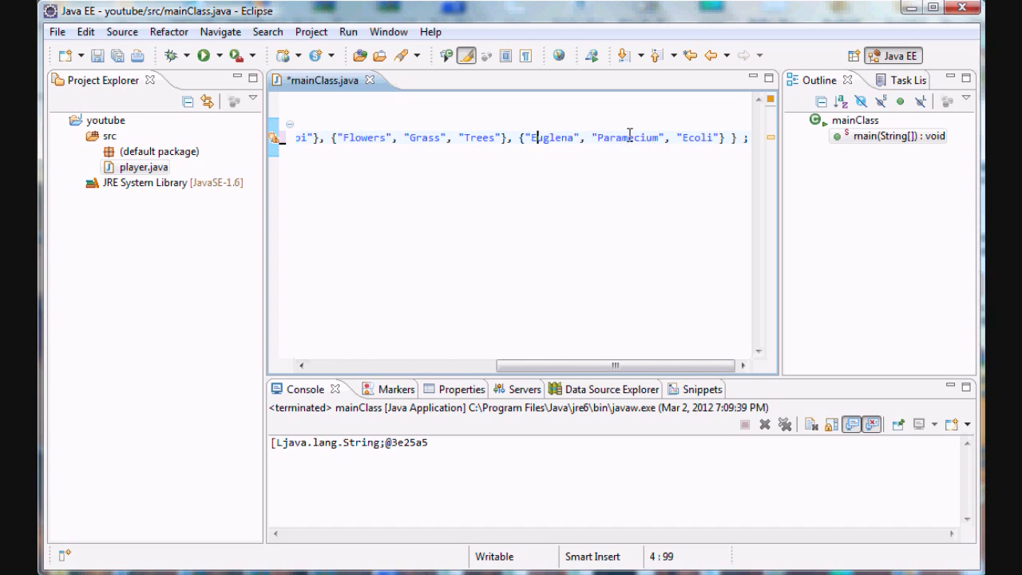
pyautogui.doubleClick(696, 137)
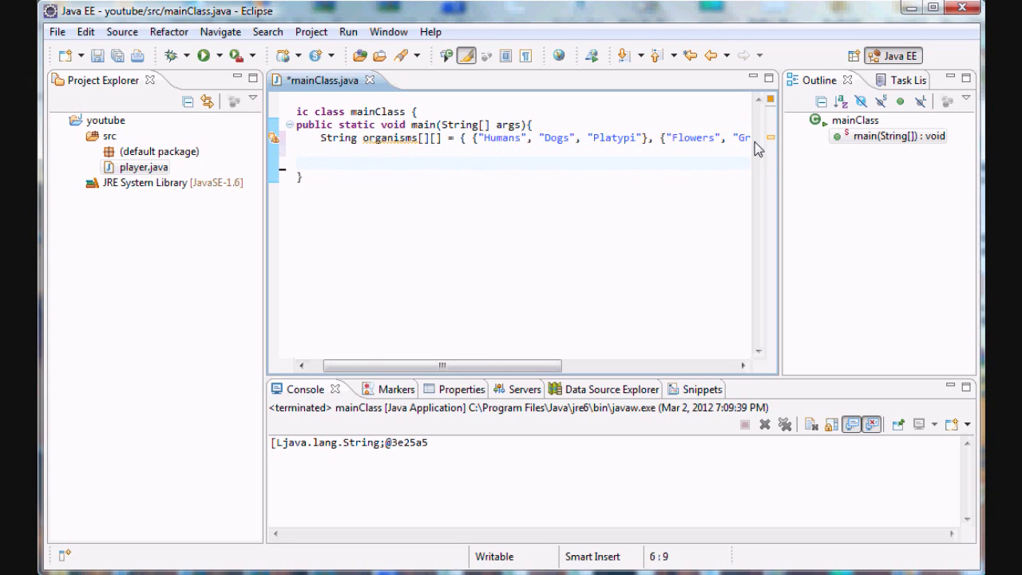
# - Write System.out.println(organisms[1][0]); on the line below the array
pyautogui.write('System.out.')
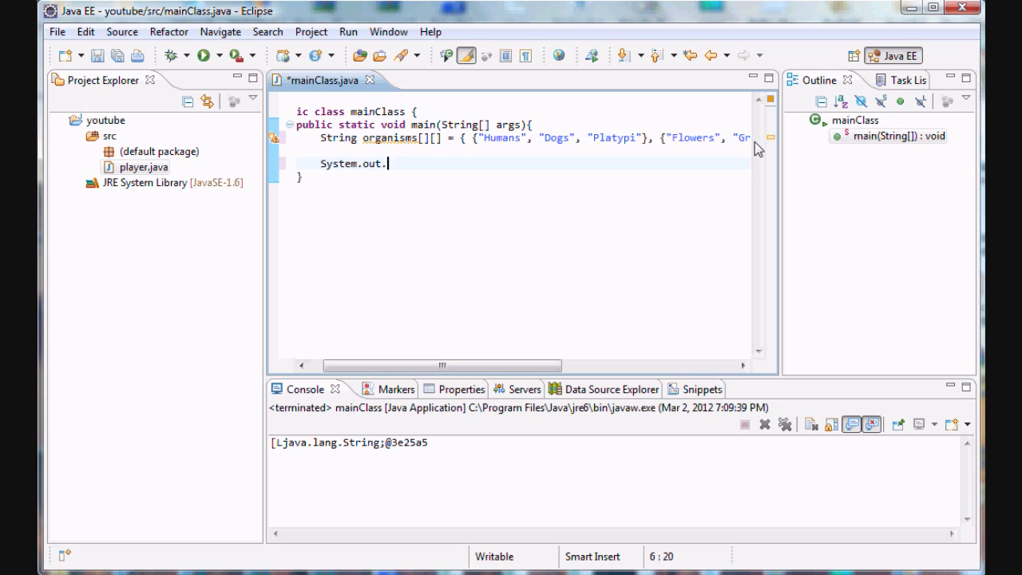
pyautogui.write('pritn')
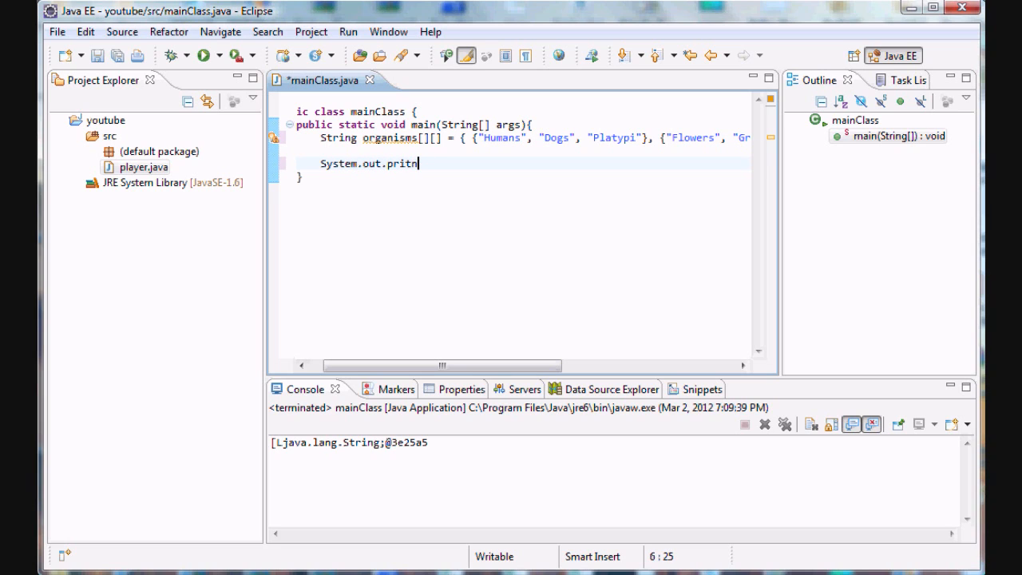
pyautogui.write('ln();')
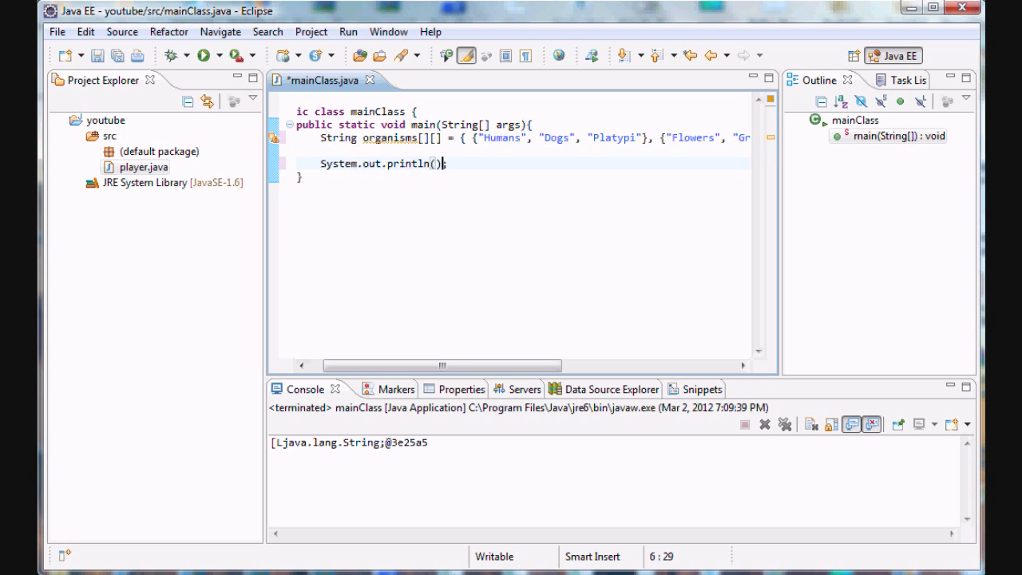
pyautogui.write('Sy')
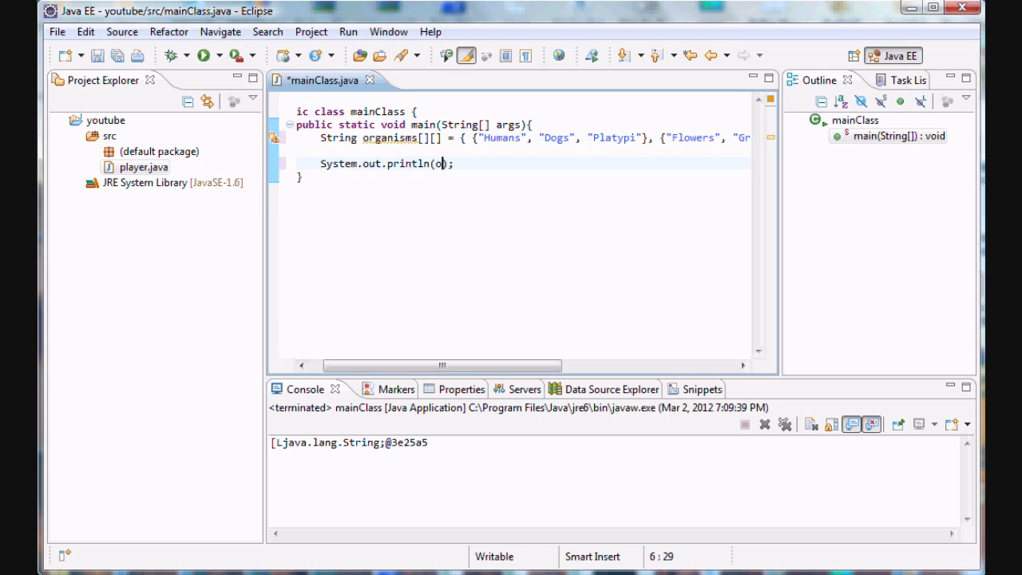
pyautogui.write('rganisms')
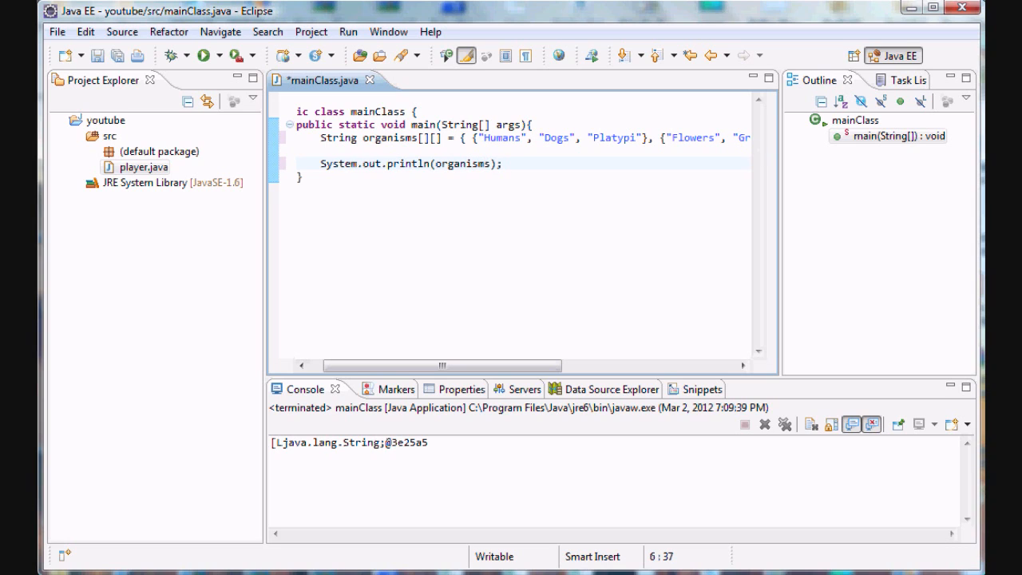
pyautogui.write('[]')
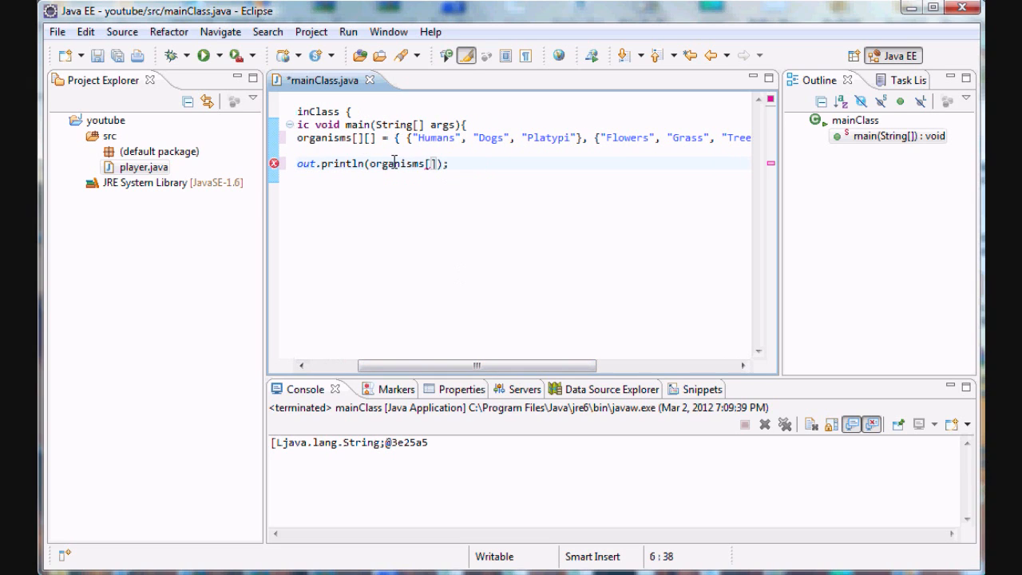
pyautogui.write('12')
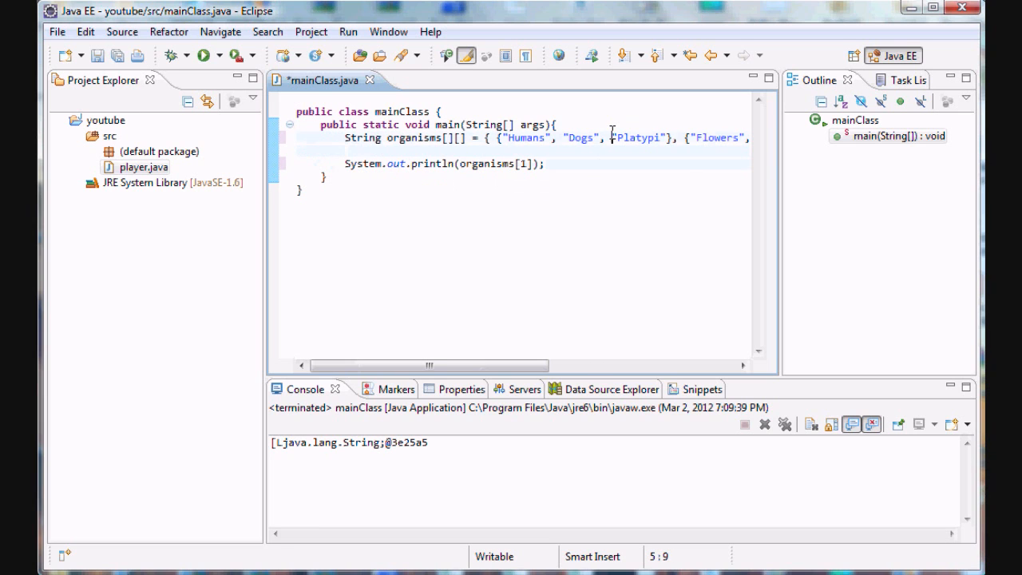
pyautogui.hscroll(3)
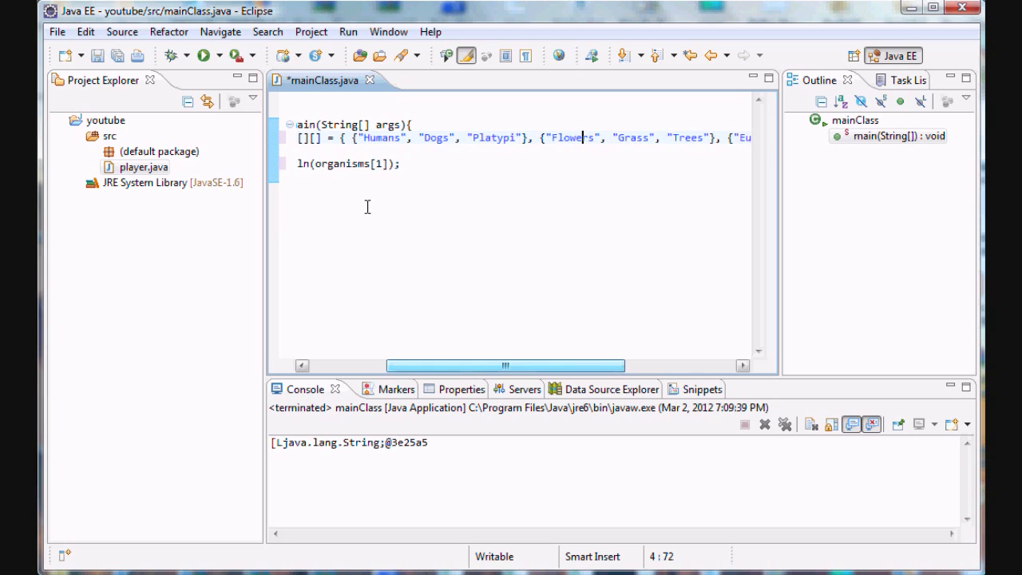
pyautogui.click(402, 164)
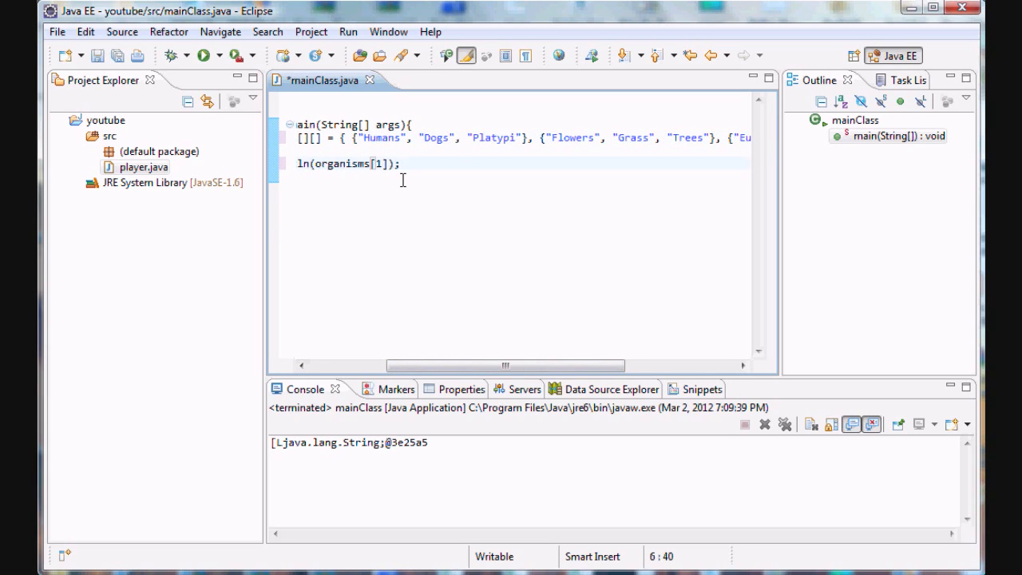
pyautogui.write('[]')
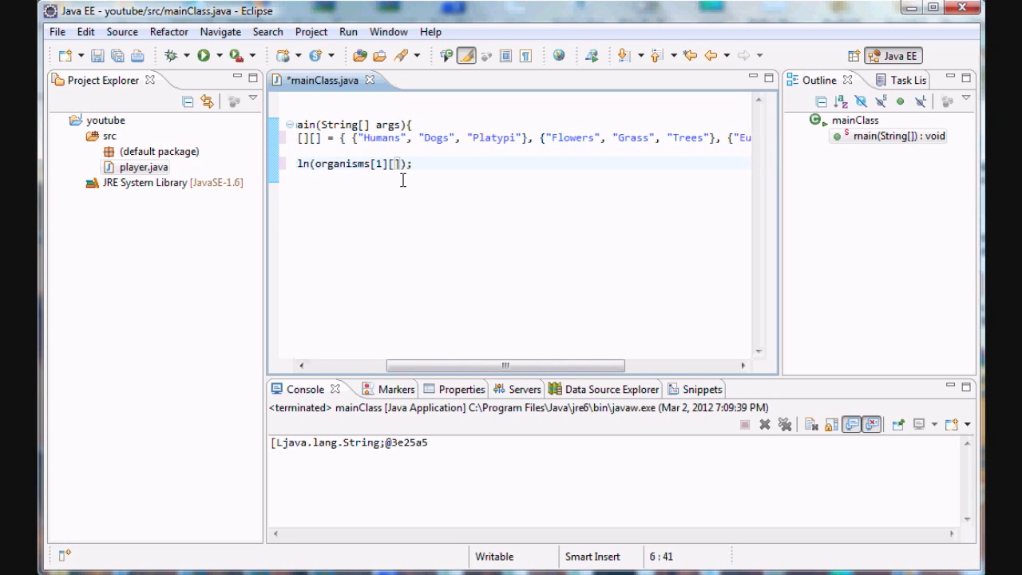
pyautogui.write('1')
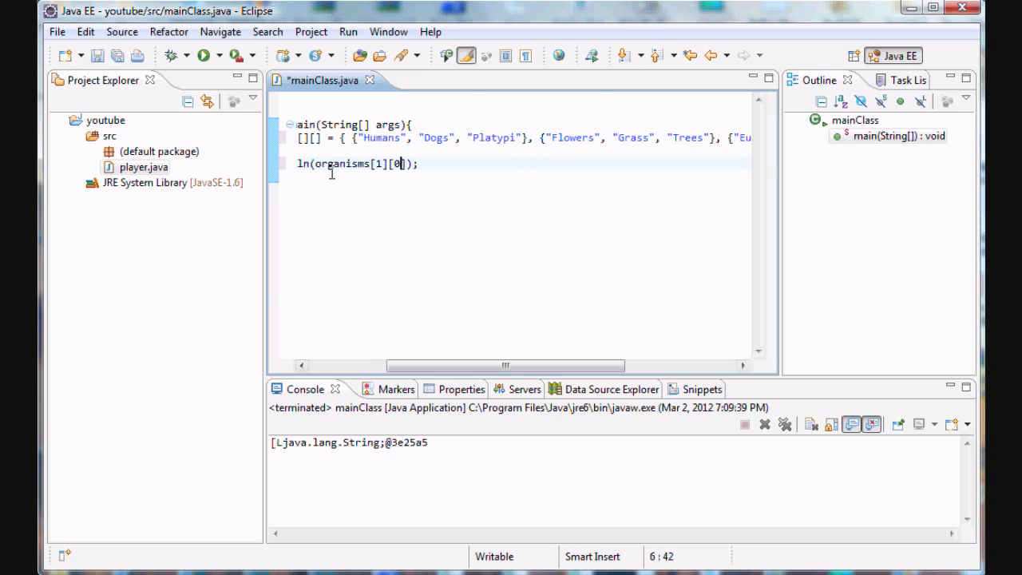
pyautogui.moveTo(543, 136)
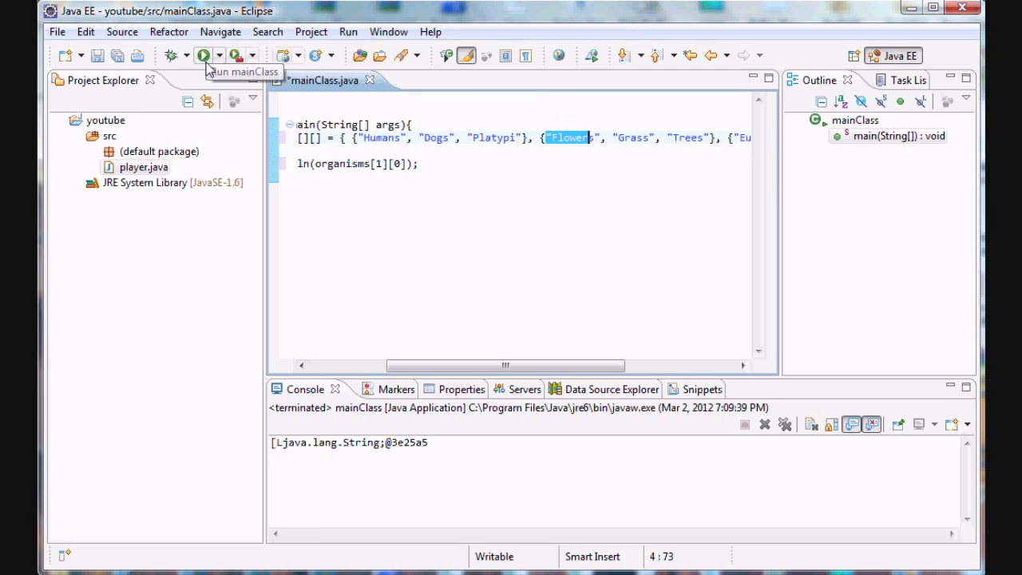
# - Save and run, then change the print to organisms[0][2] and rerun, showing Platypi
pyautogui.click(205, 55)
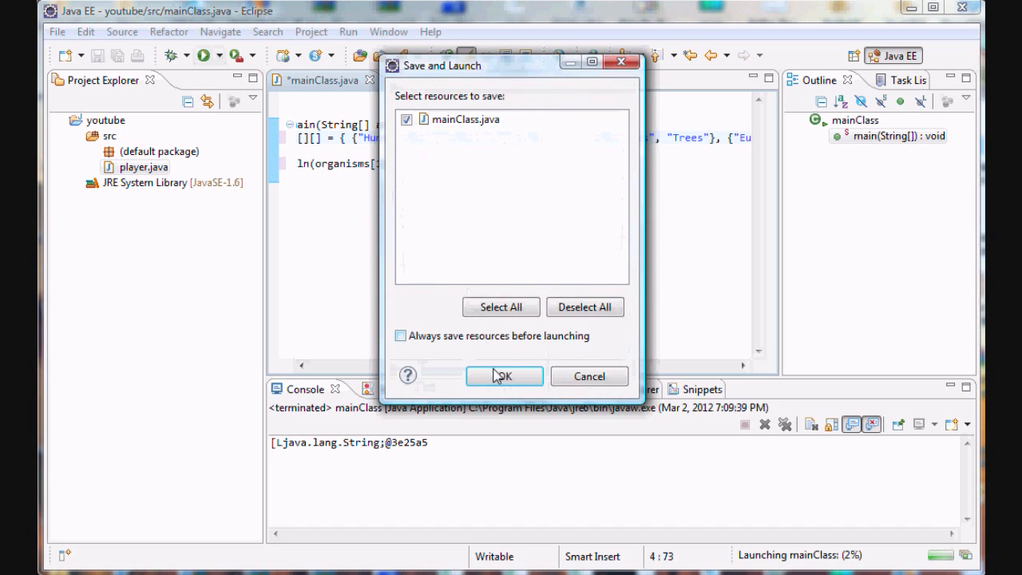
pyautogui.click(504, 376)
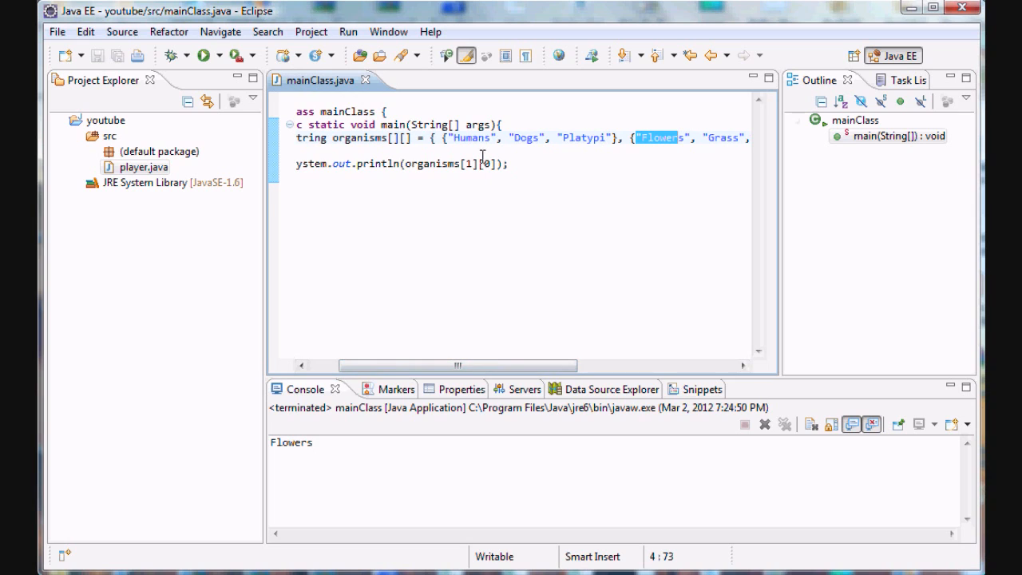
pyautogui.write('0')
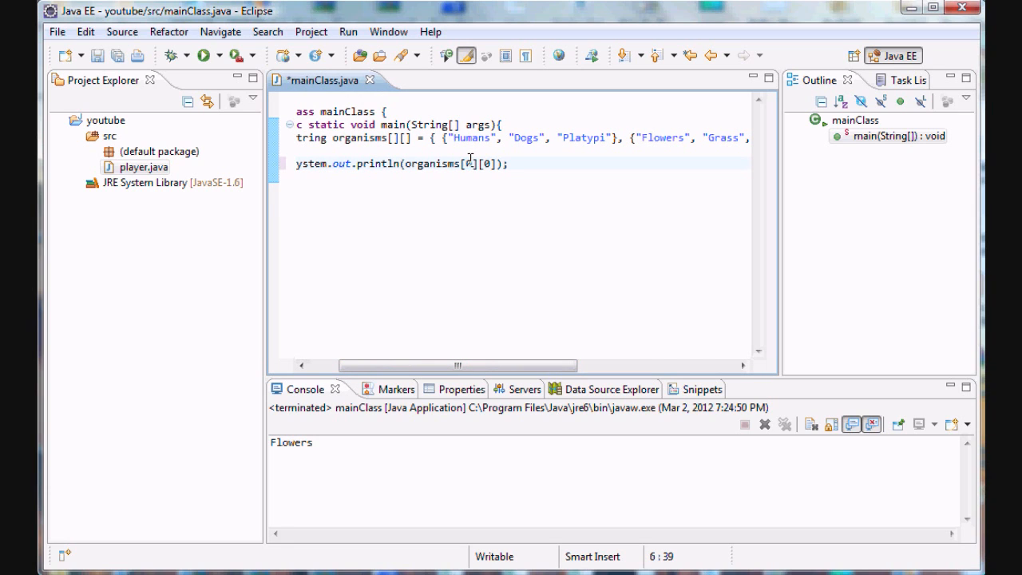
pyautogui.write('1')
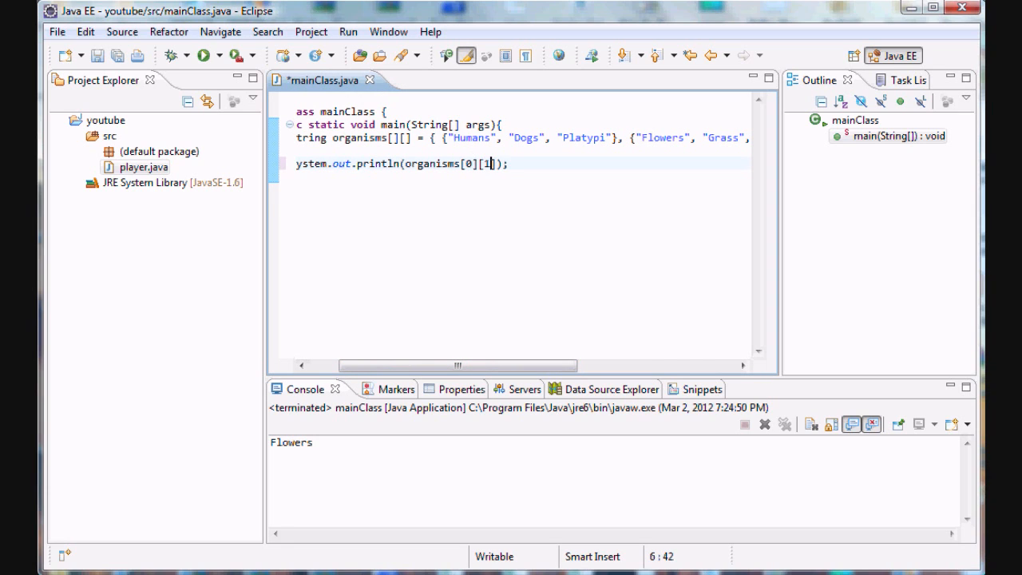
pyautogui.write('2')
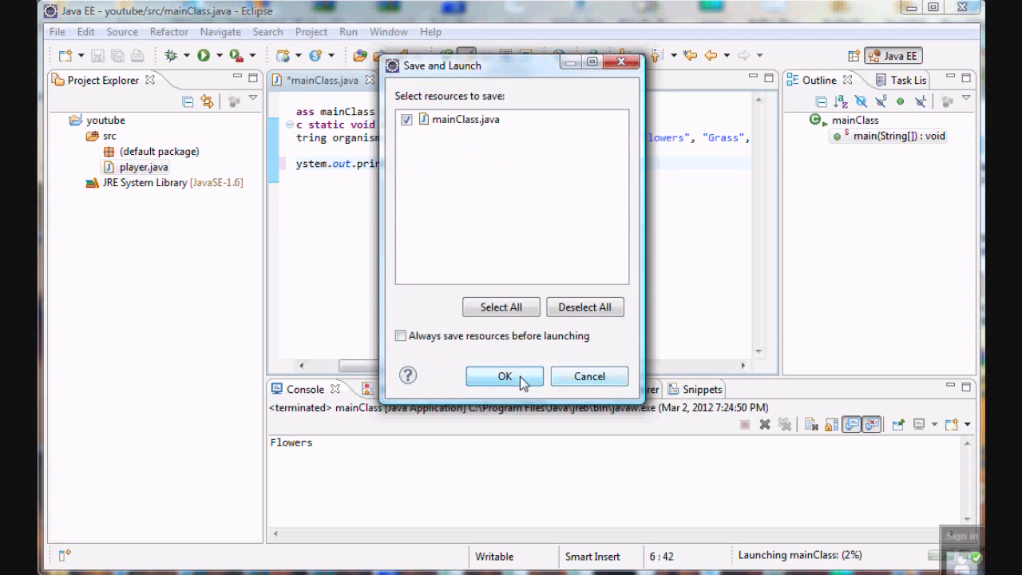
pyautogui.click(503, 376)
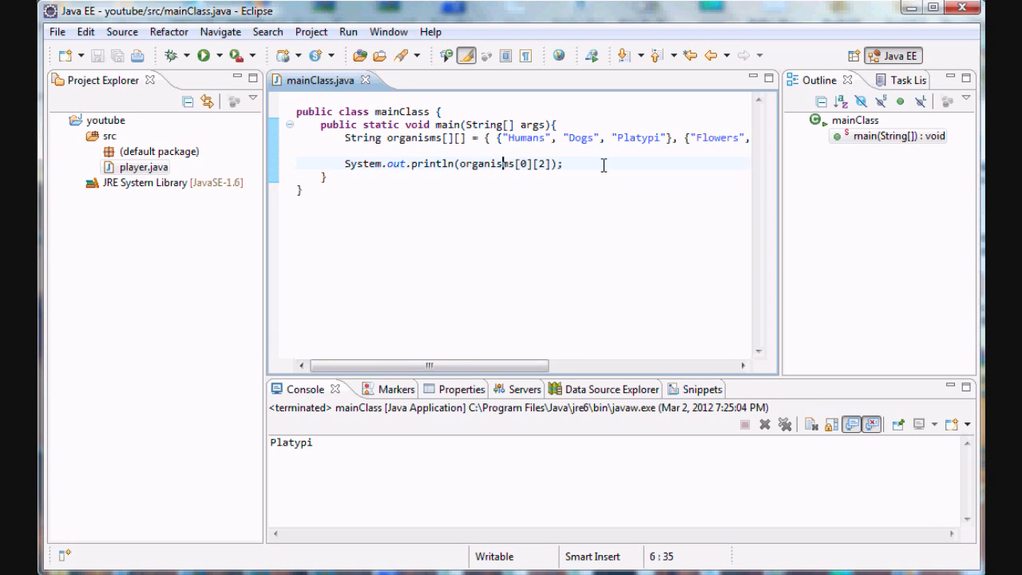
# - Change the declaration brackets to organisms[][][]
pyautogui.doubleClick(413, 137)
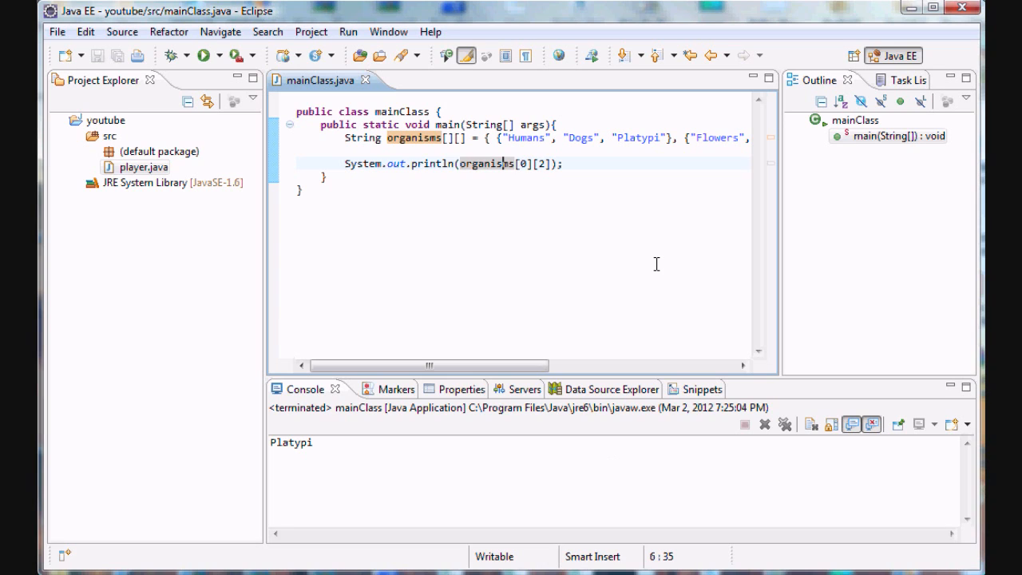
pyautogui.moveTo(456, 184)
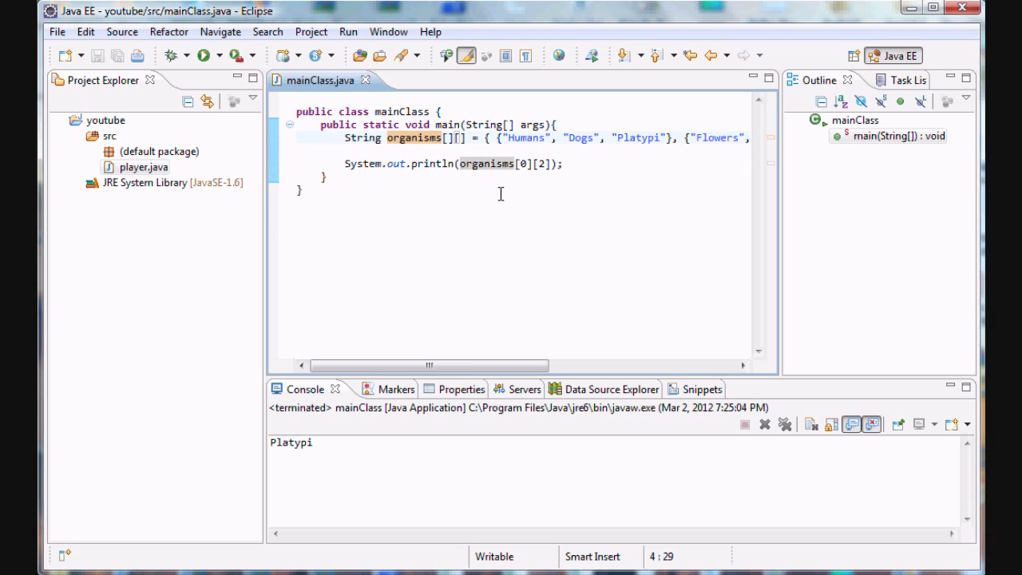
pyautogui.moveTo(375, 286)
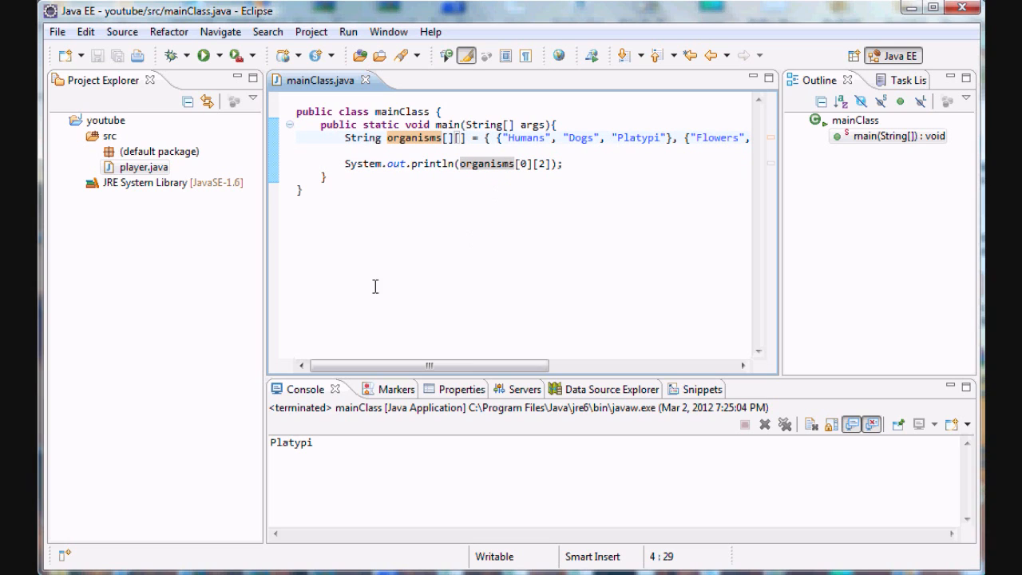
pyautogui.click(447, 138)
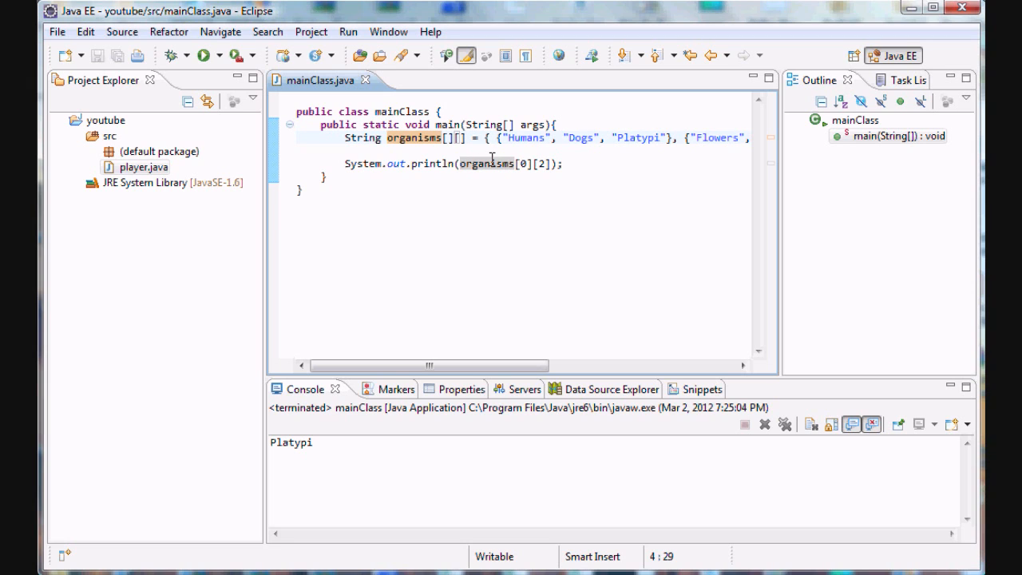
pyautogui.write('[][][]')
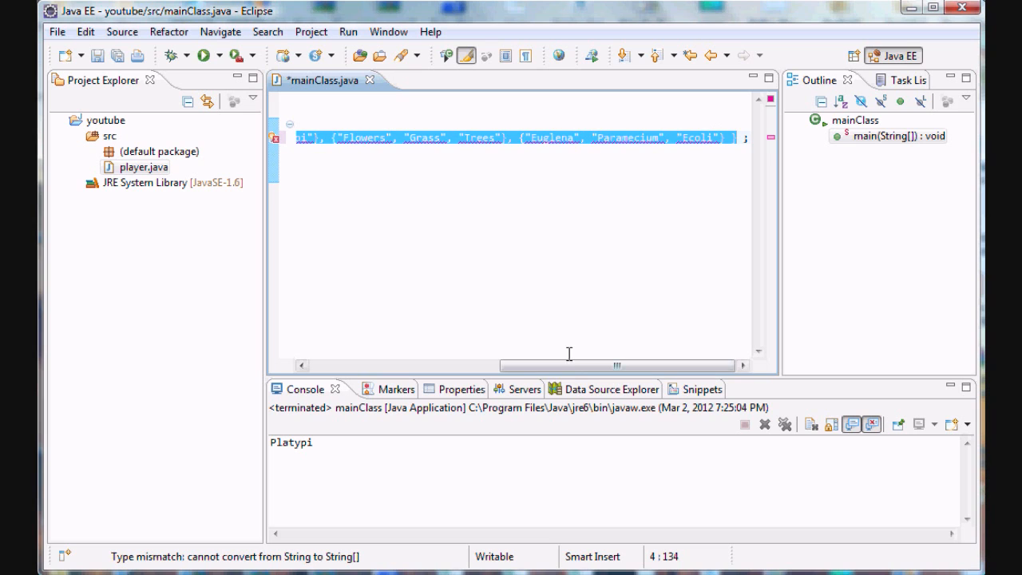
# - Enclose the Humans, Flowers and Euglena rows in an outer pair of braces
pyautogui.hscroll(-3)
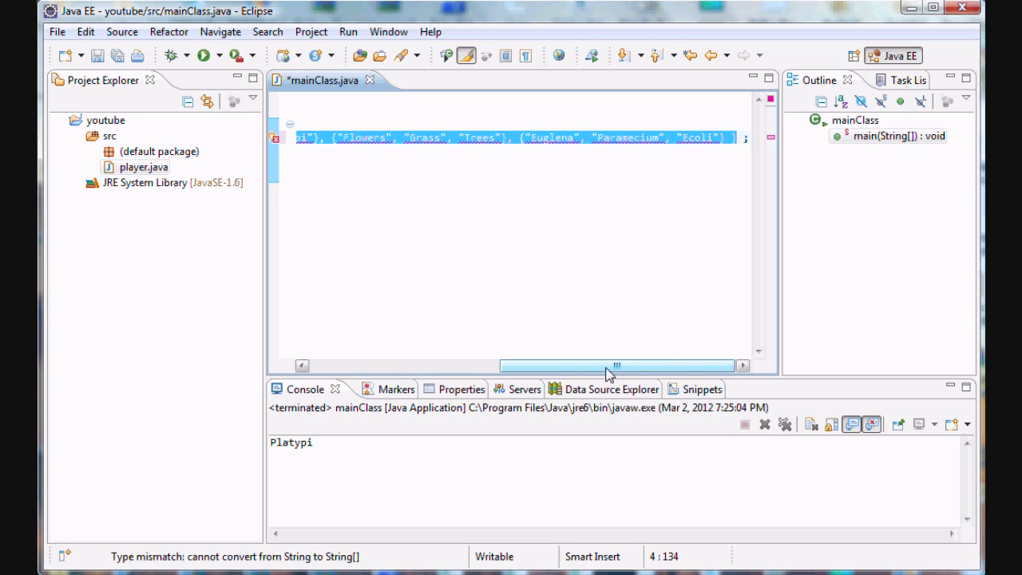
pyautogui.moveTo(615, 365); pyautogui.dragTo(423, 366)
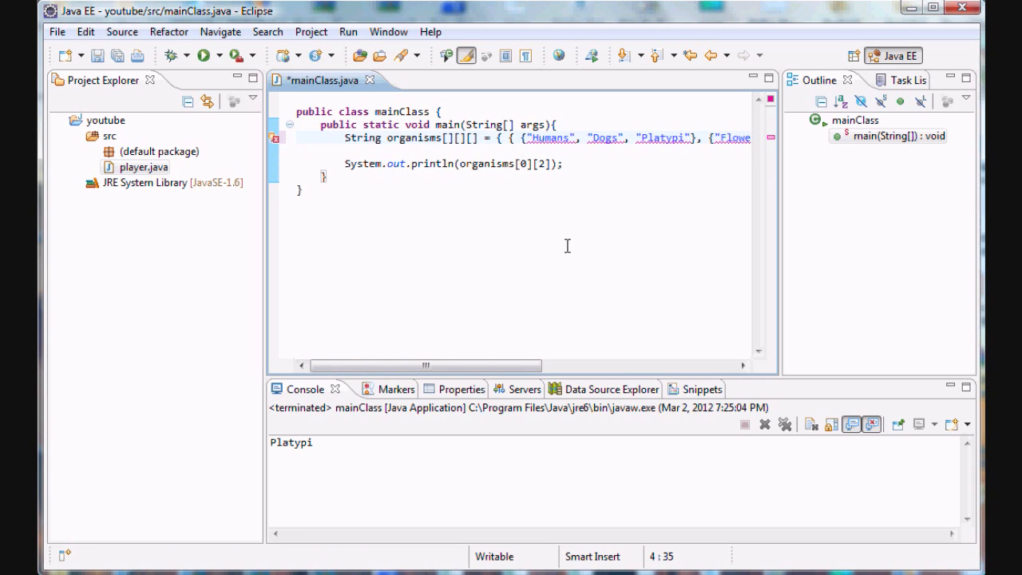
pyautogui.hscroll(3)
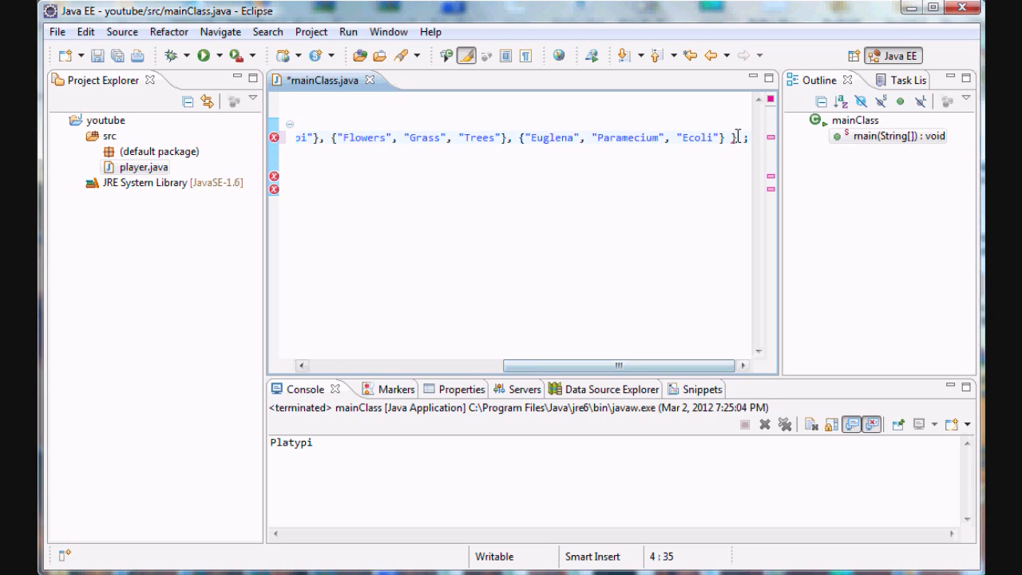
pyautogui.hscroll(-3)
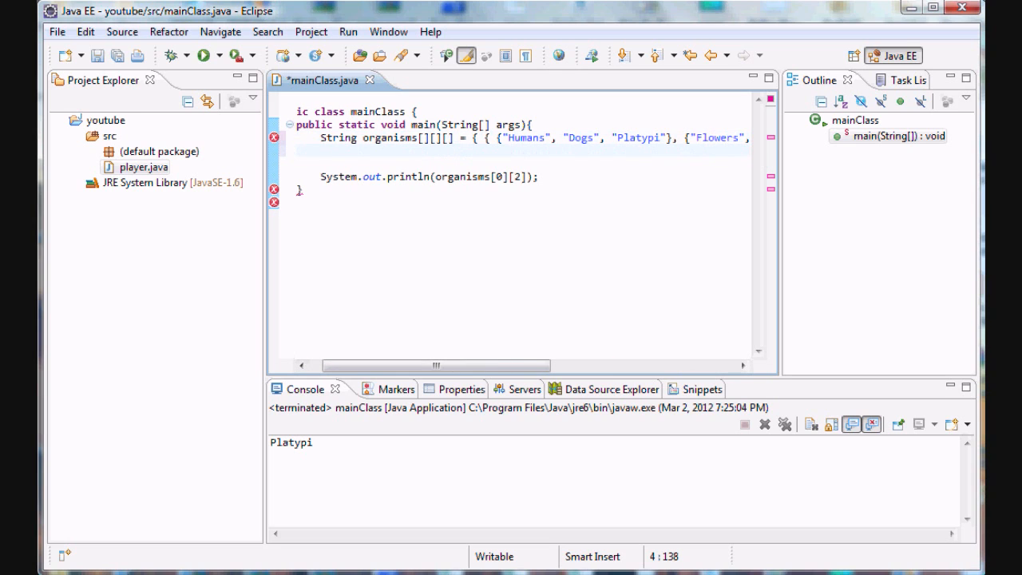
pyautogui.hscroll(3)
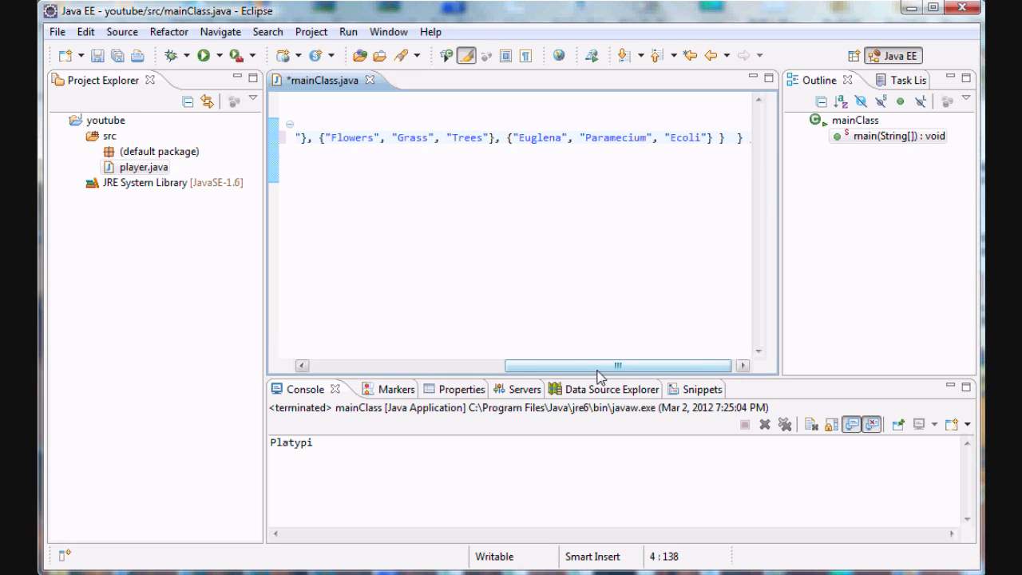
pyautogui.moveTo(615, 366); pyautogui.dragTo(431, 365)
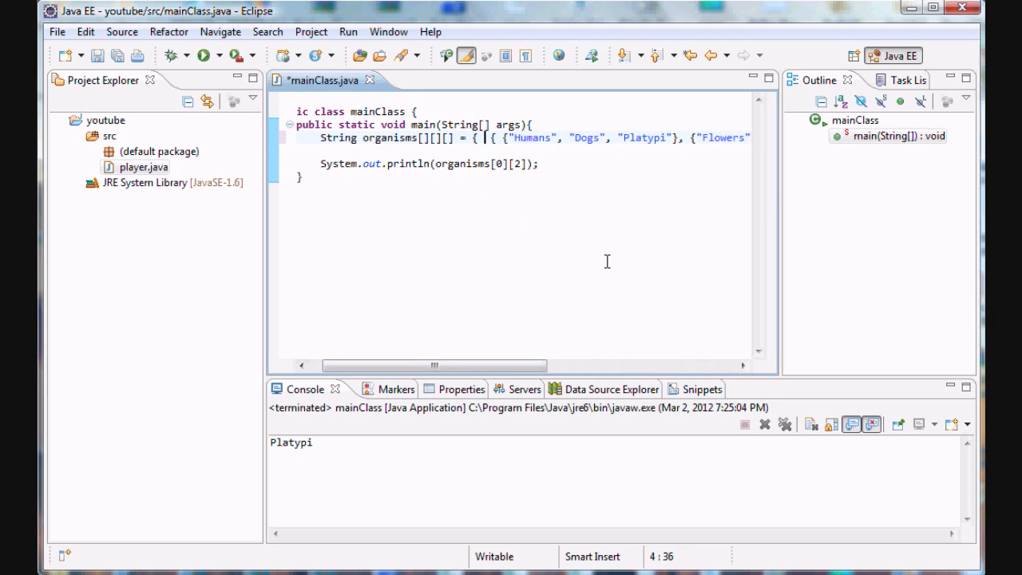
pyautogui.click(515, 137)
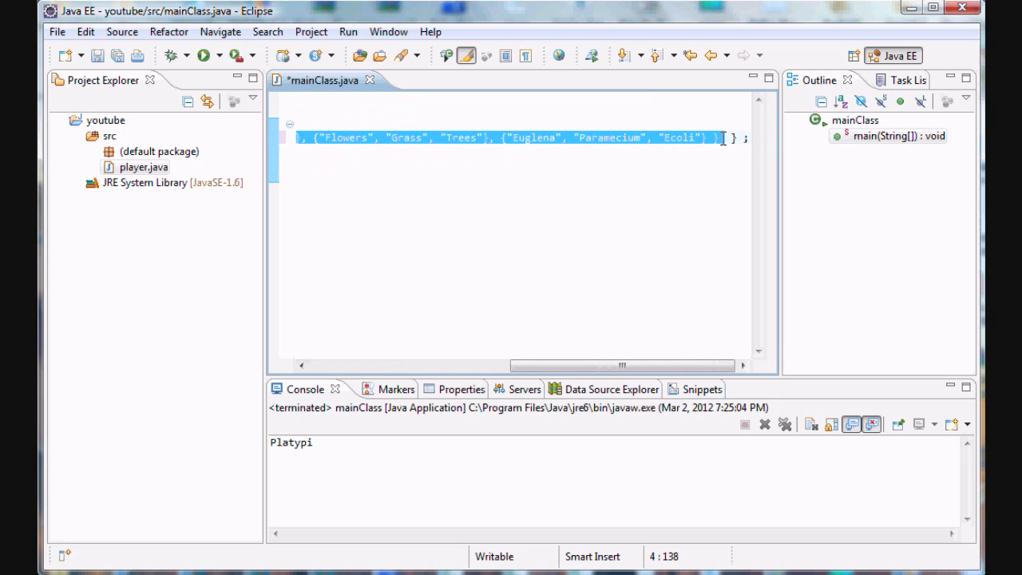
# - Append a second block { {"adf", "dafsdfasdf", "sadfg"}, {}, {} } to the initializer
pyautogui.click(727, 137)
pyautogui.write(', ')
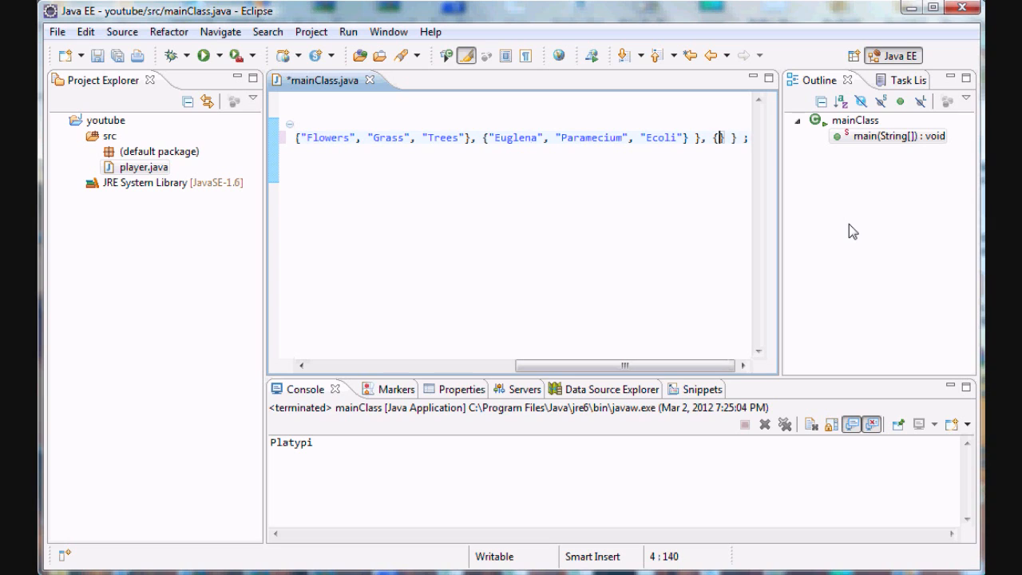
pyautogui.write('{} {}')
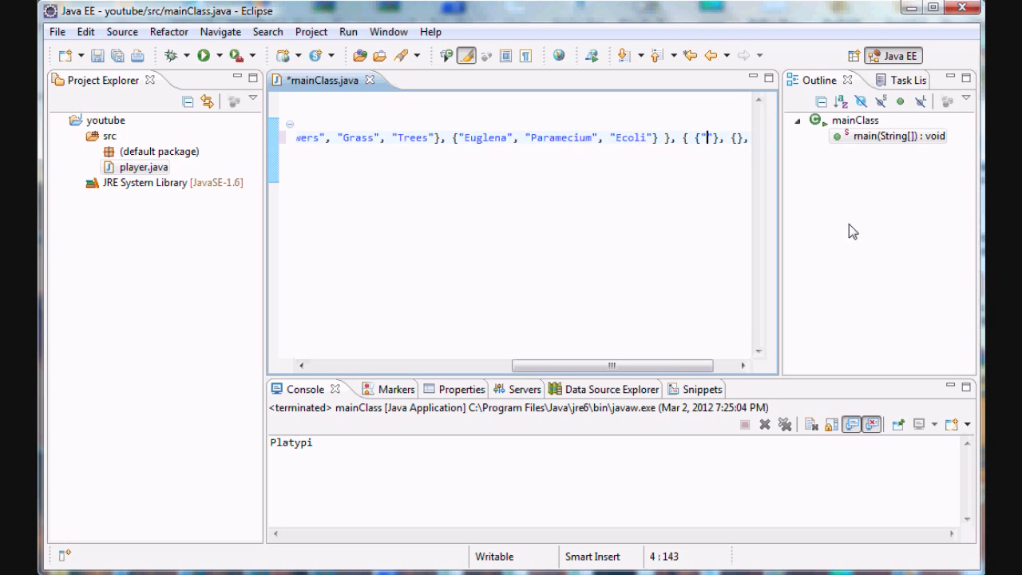
pyautogui.write('adf"')
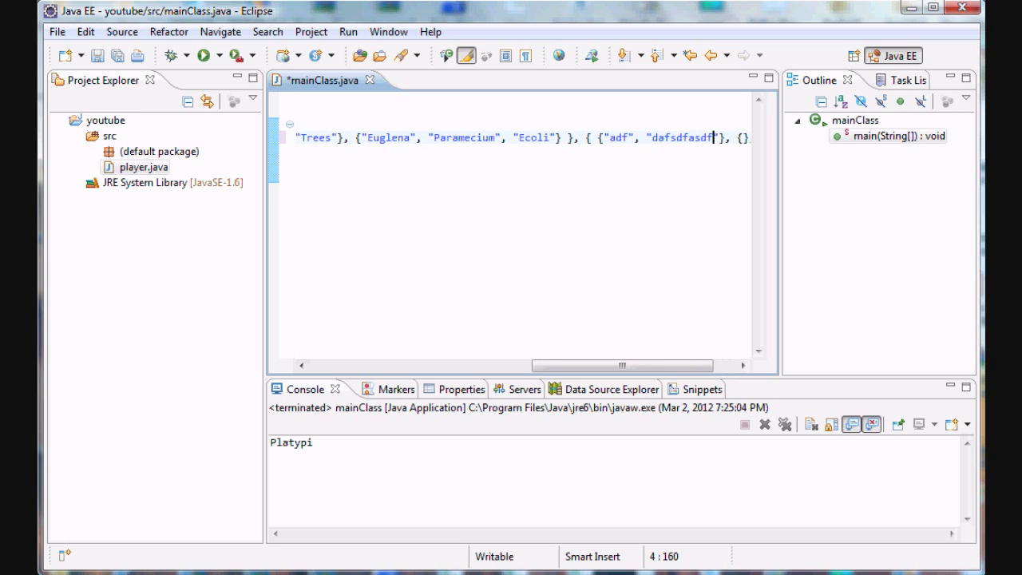
pyautogui.write(', "sadfg')
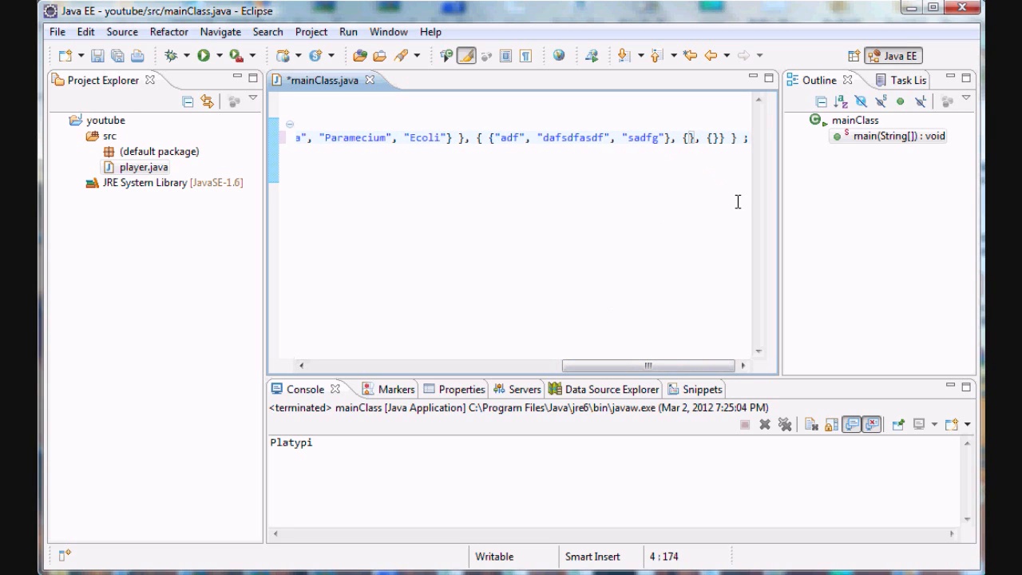
pyautogui.moveTo(693, 38)
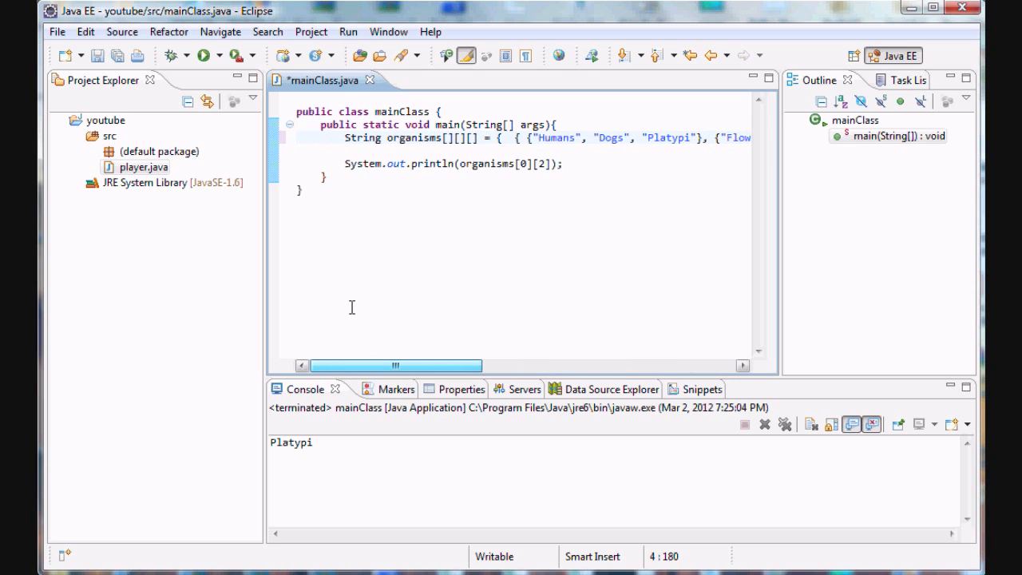
# - Change the println indexes from [0][2] to [1][0][1], pointing out the adf row
pyautogui.click(561, 198)
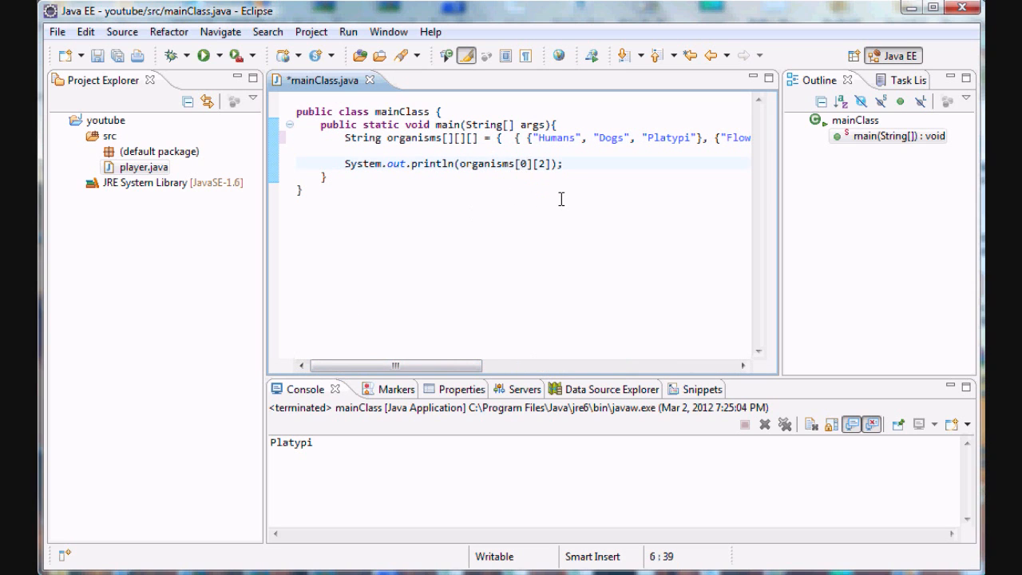
pyautogui.write('1')
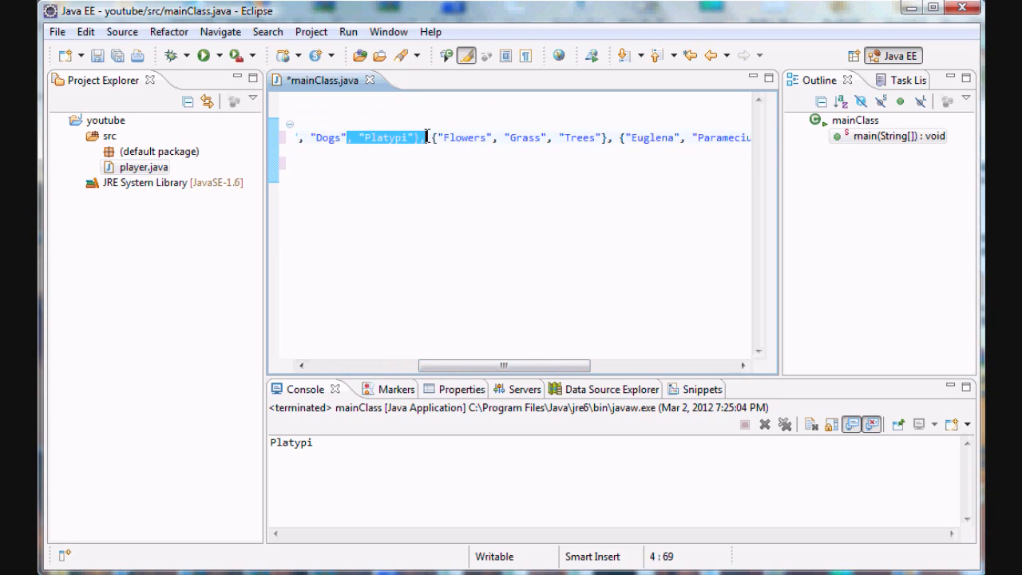
pyautogui.moveTo(503, 365); pyautogui.dragTo(583, 366)
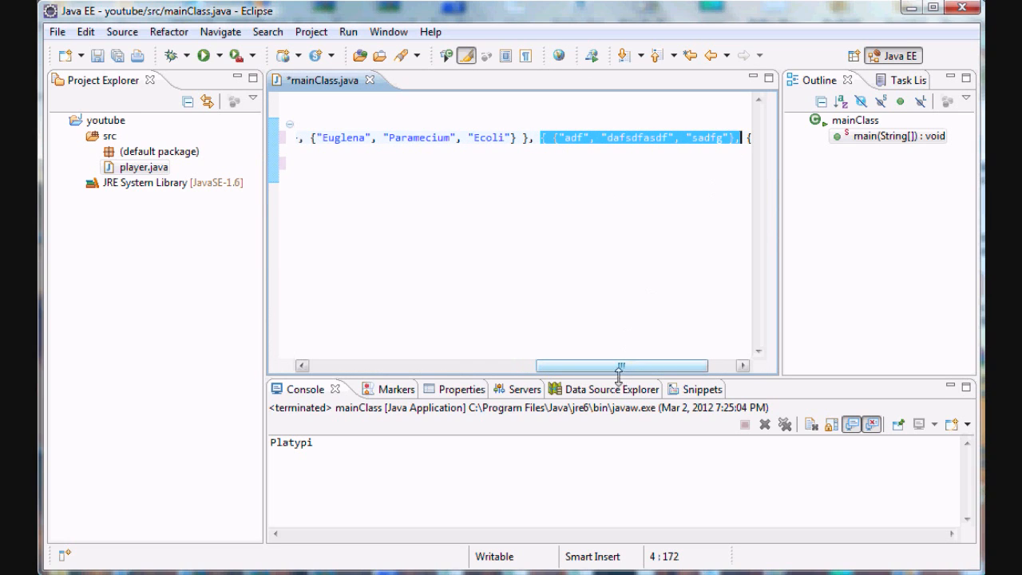
pyautogui.moveTo(619, 366); pyautogui.dragTo(679, 365)
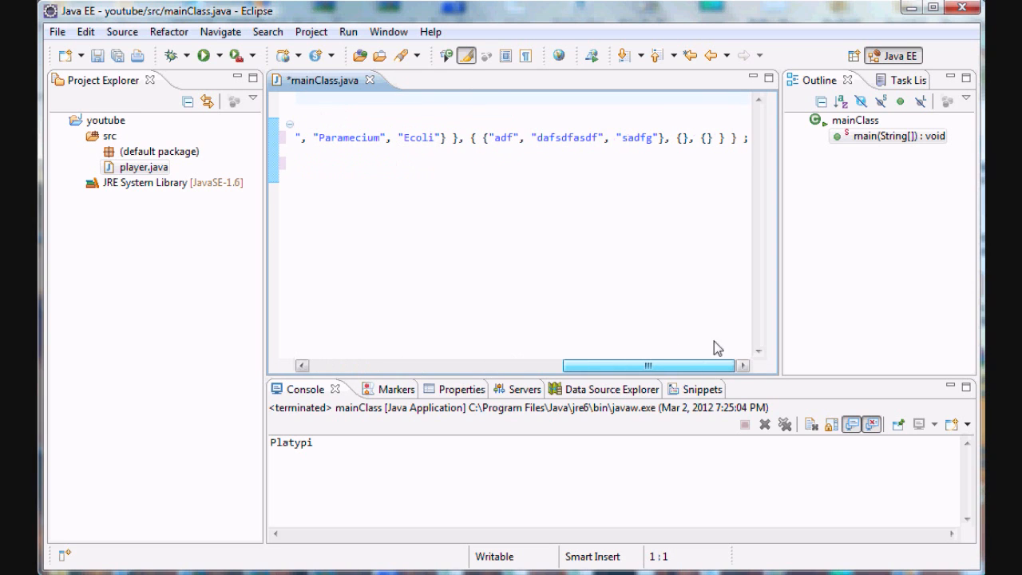
pyautogui.moveTo(493, 137); pyautogui.dragTo(582, 137)
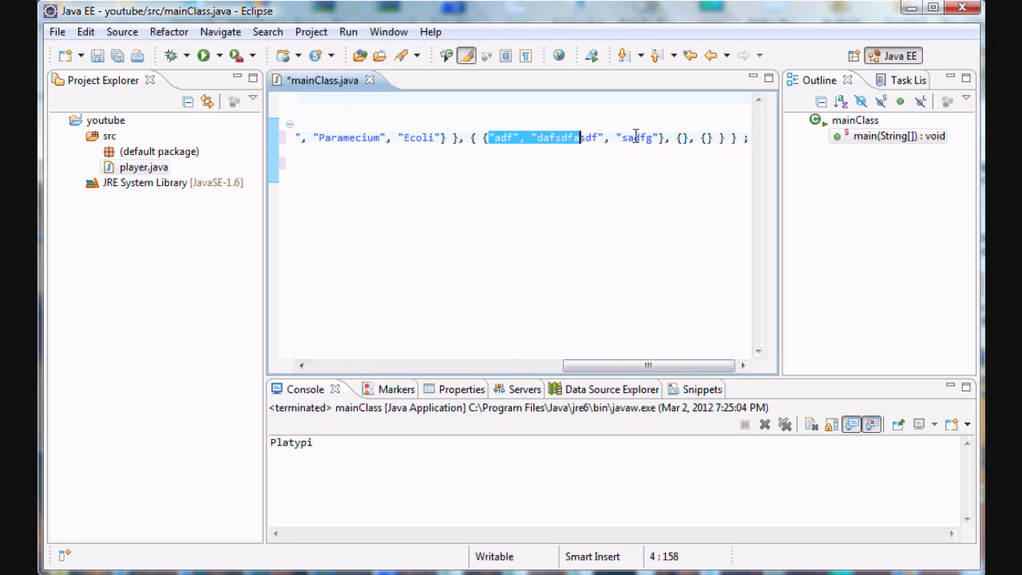
pyautogui.click(703, 138)
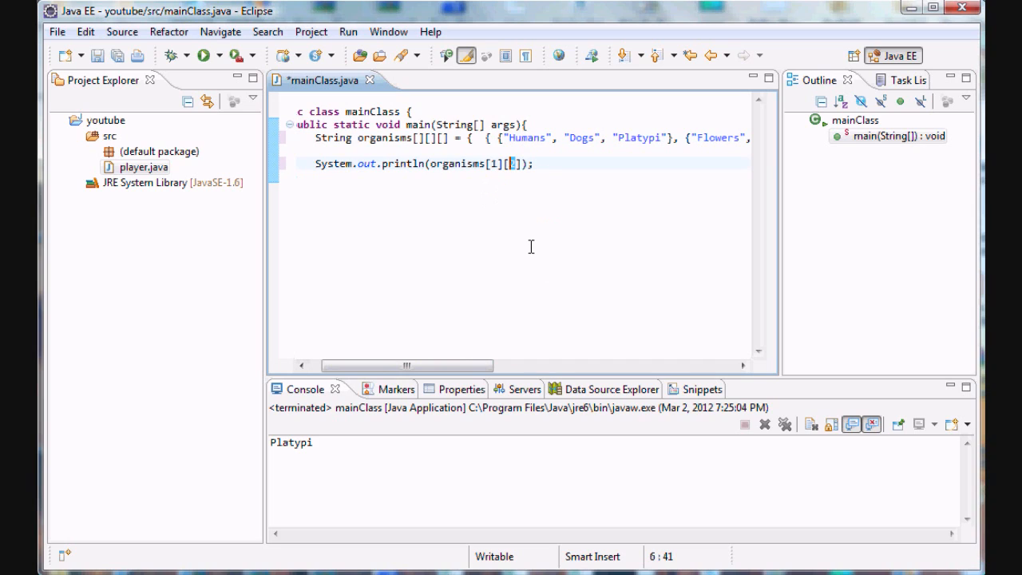
pyautogui.write('0')
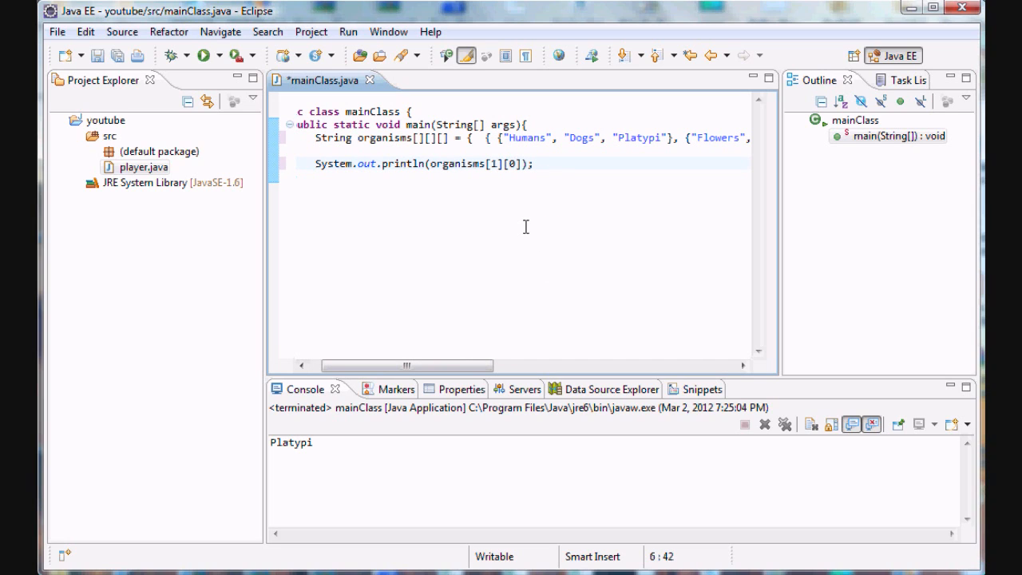
pyautogui.write('[1]')
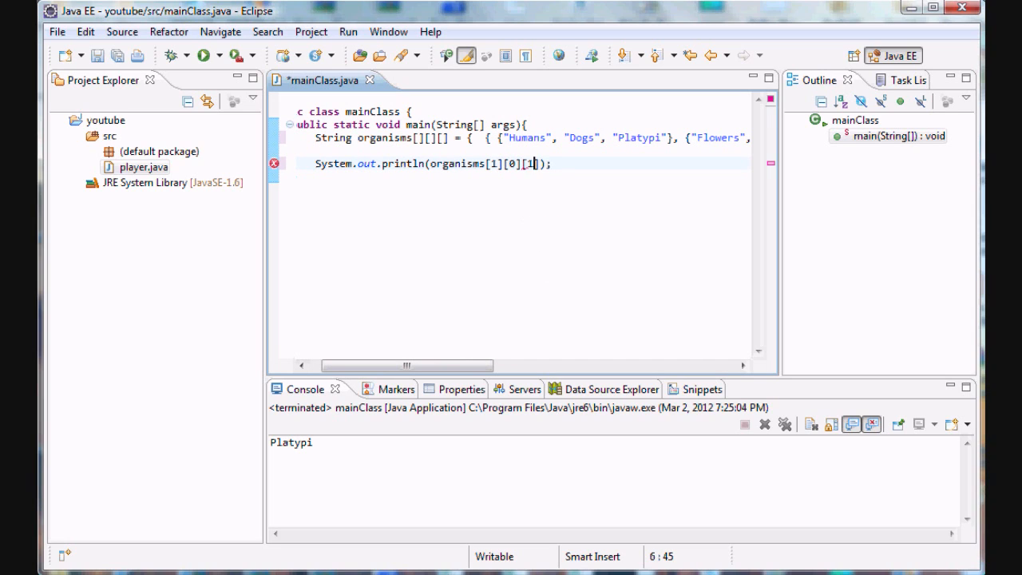
pyautogui.hscroll(3)
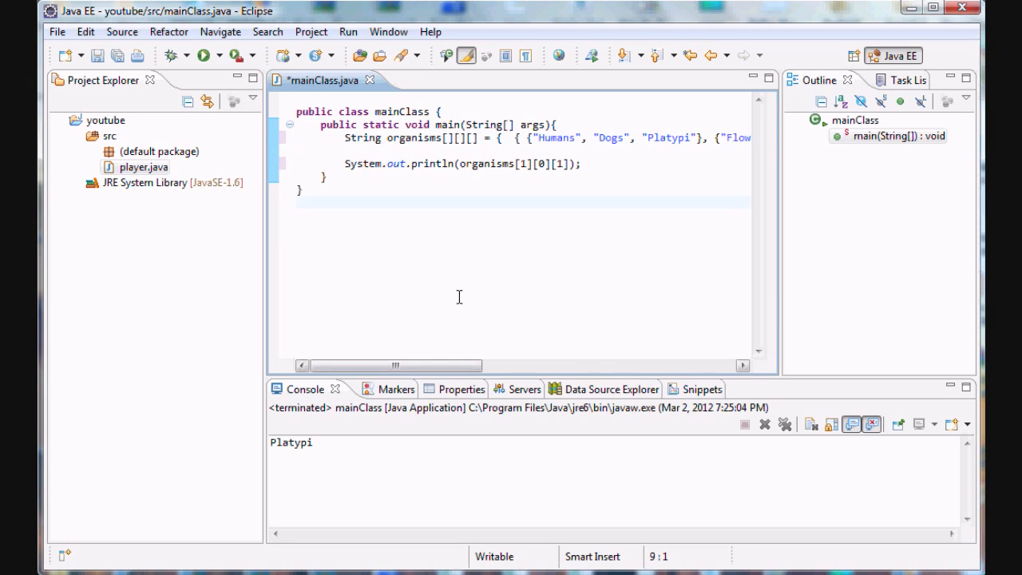
# - Save and launch mainClass, confirming the save, and check the console shows 'dafsdfasdf'
pyautogui.click(520, 164)
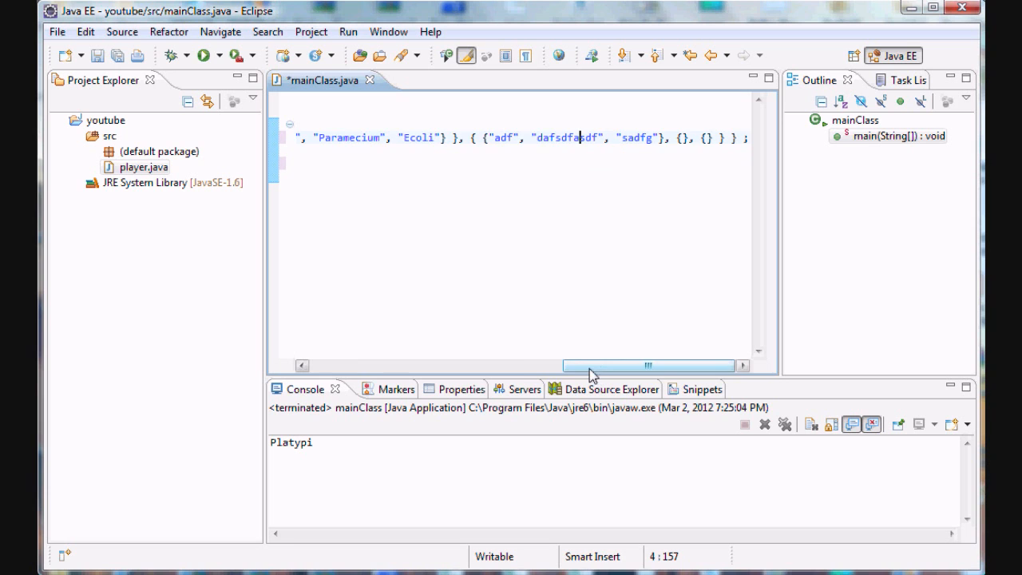
pyautogui.click(203, 55)
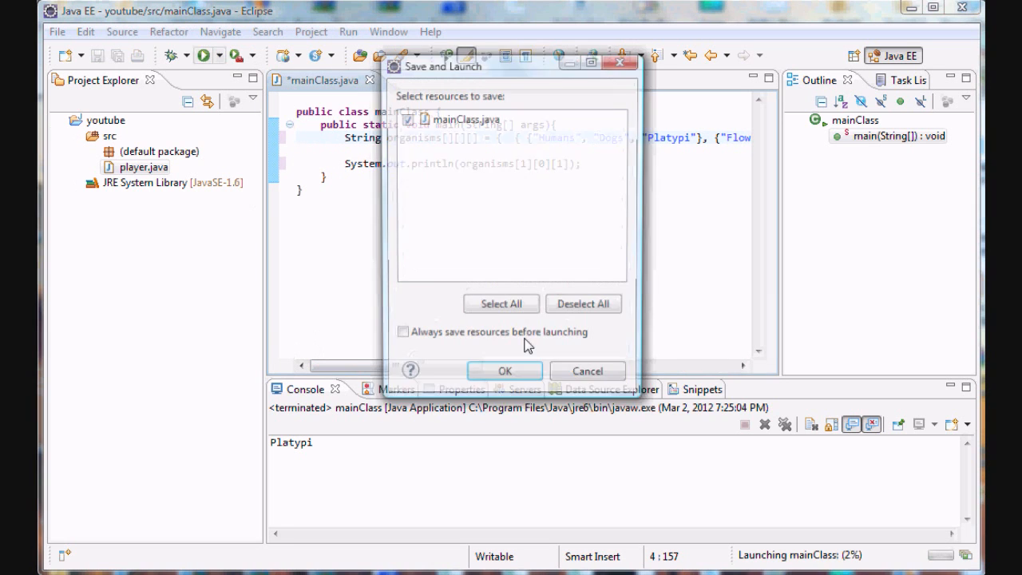
pyautogui.click(504, 371)
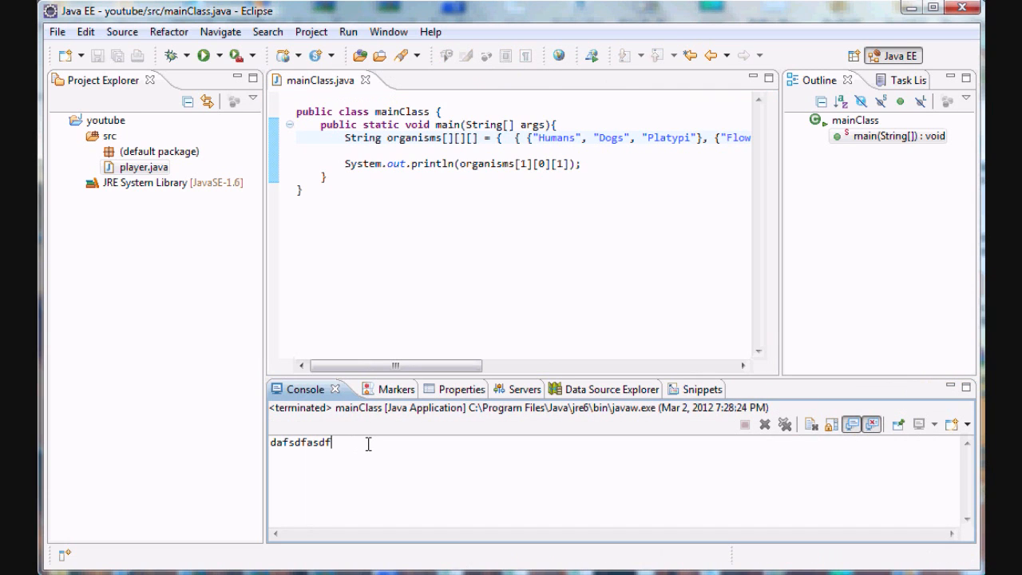
pyautogui.moveTo(336, 445)
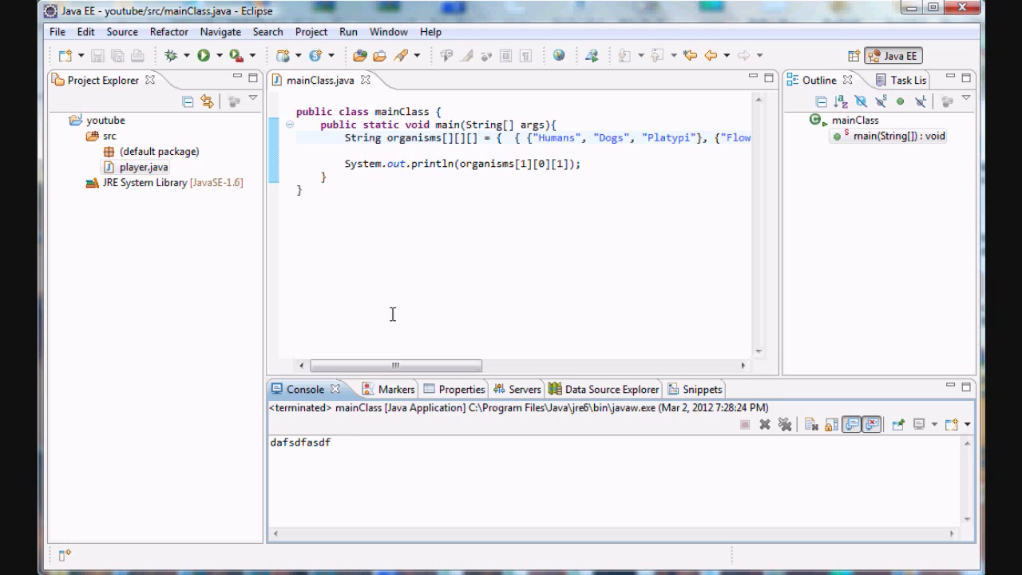
pyautogui.click(485, 137)
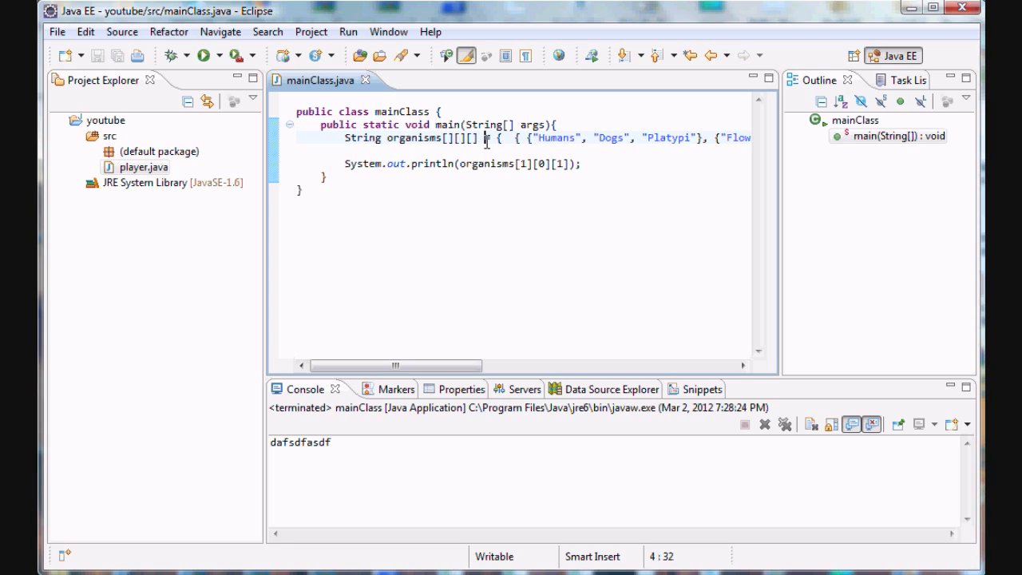